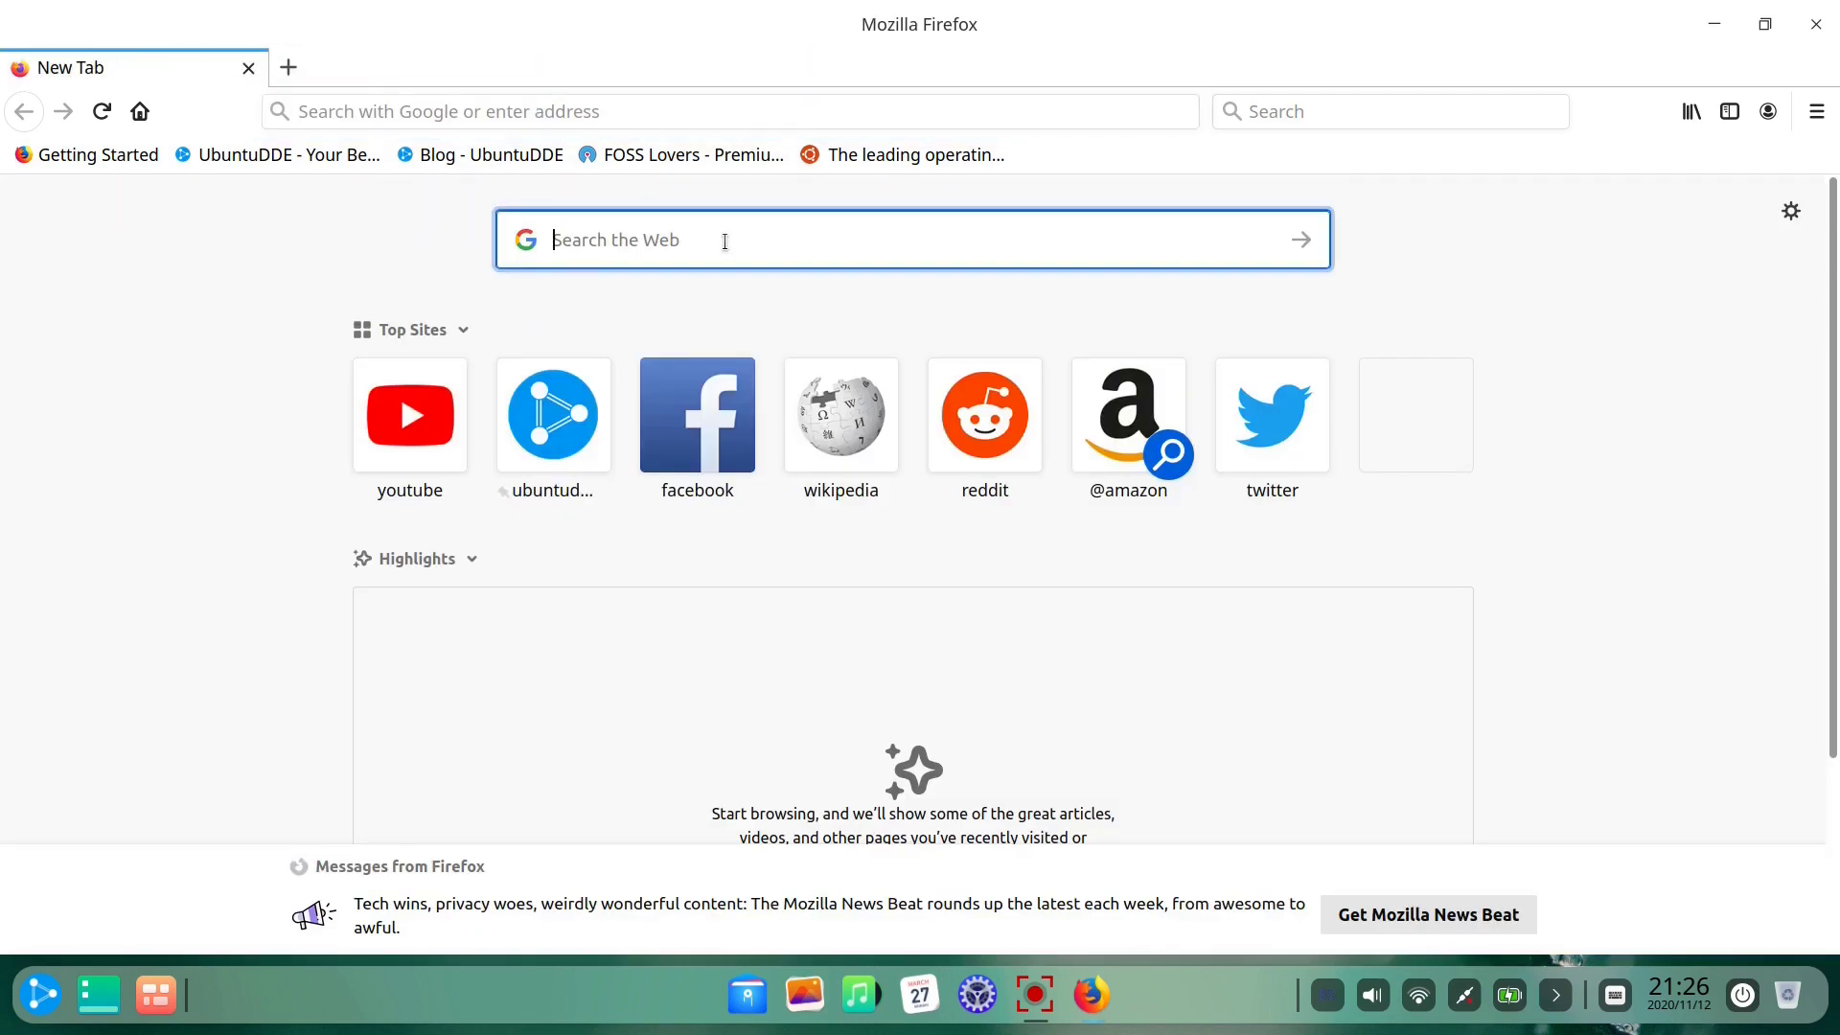
Download the Opera for Linux .deb package and open its containing folder.
text(opera browser)
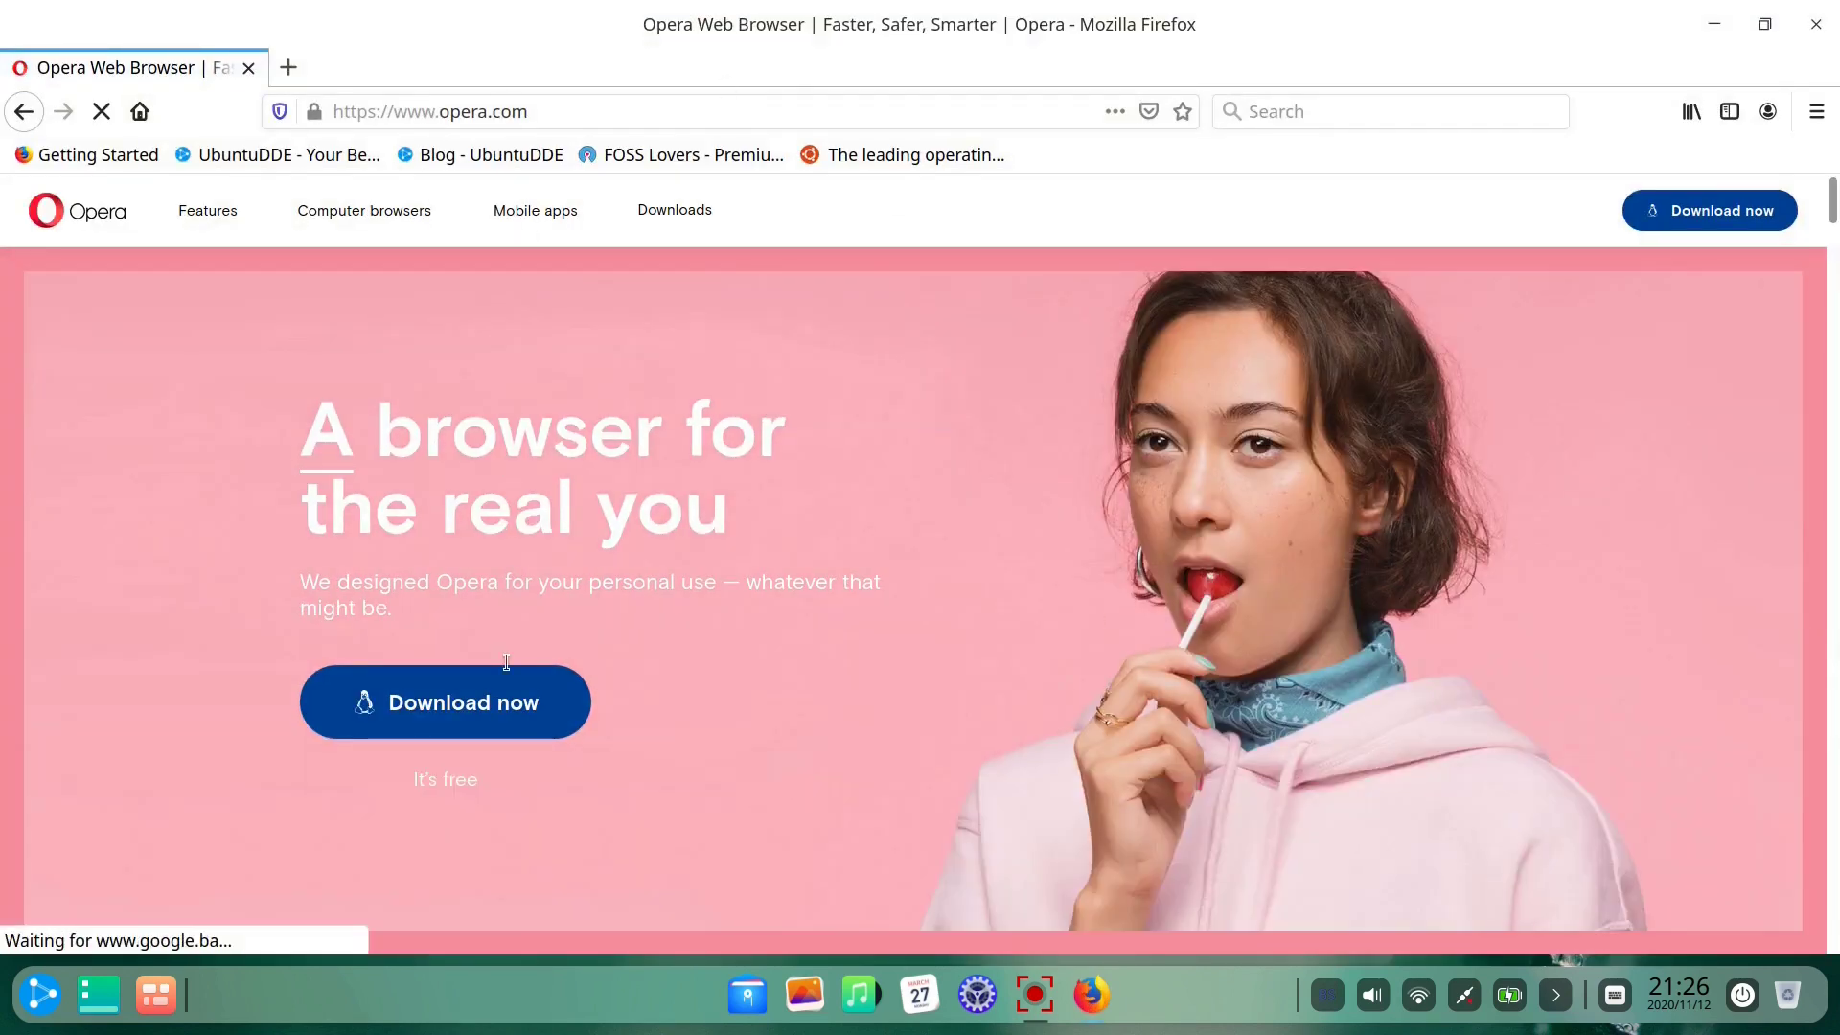
click(445, 702)
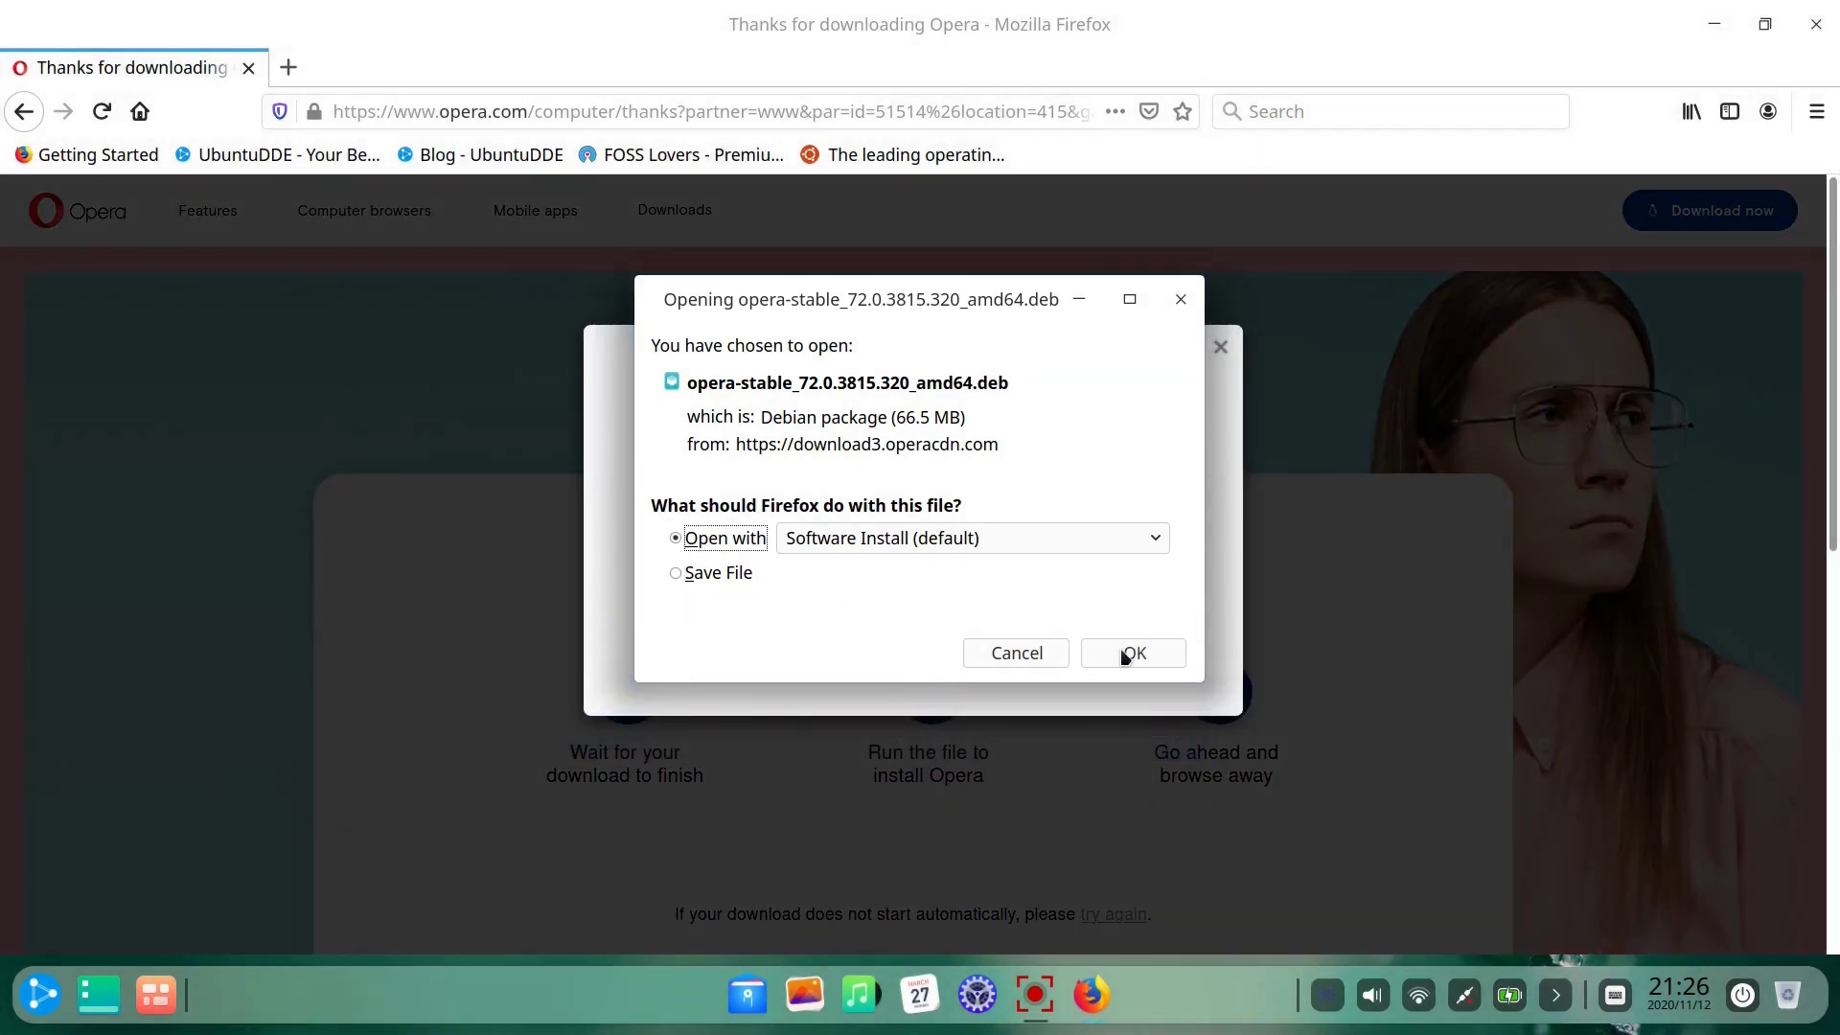
click(1131, 652)
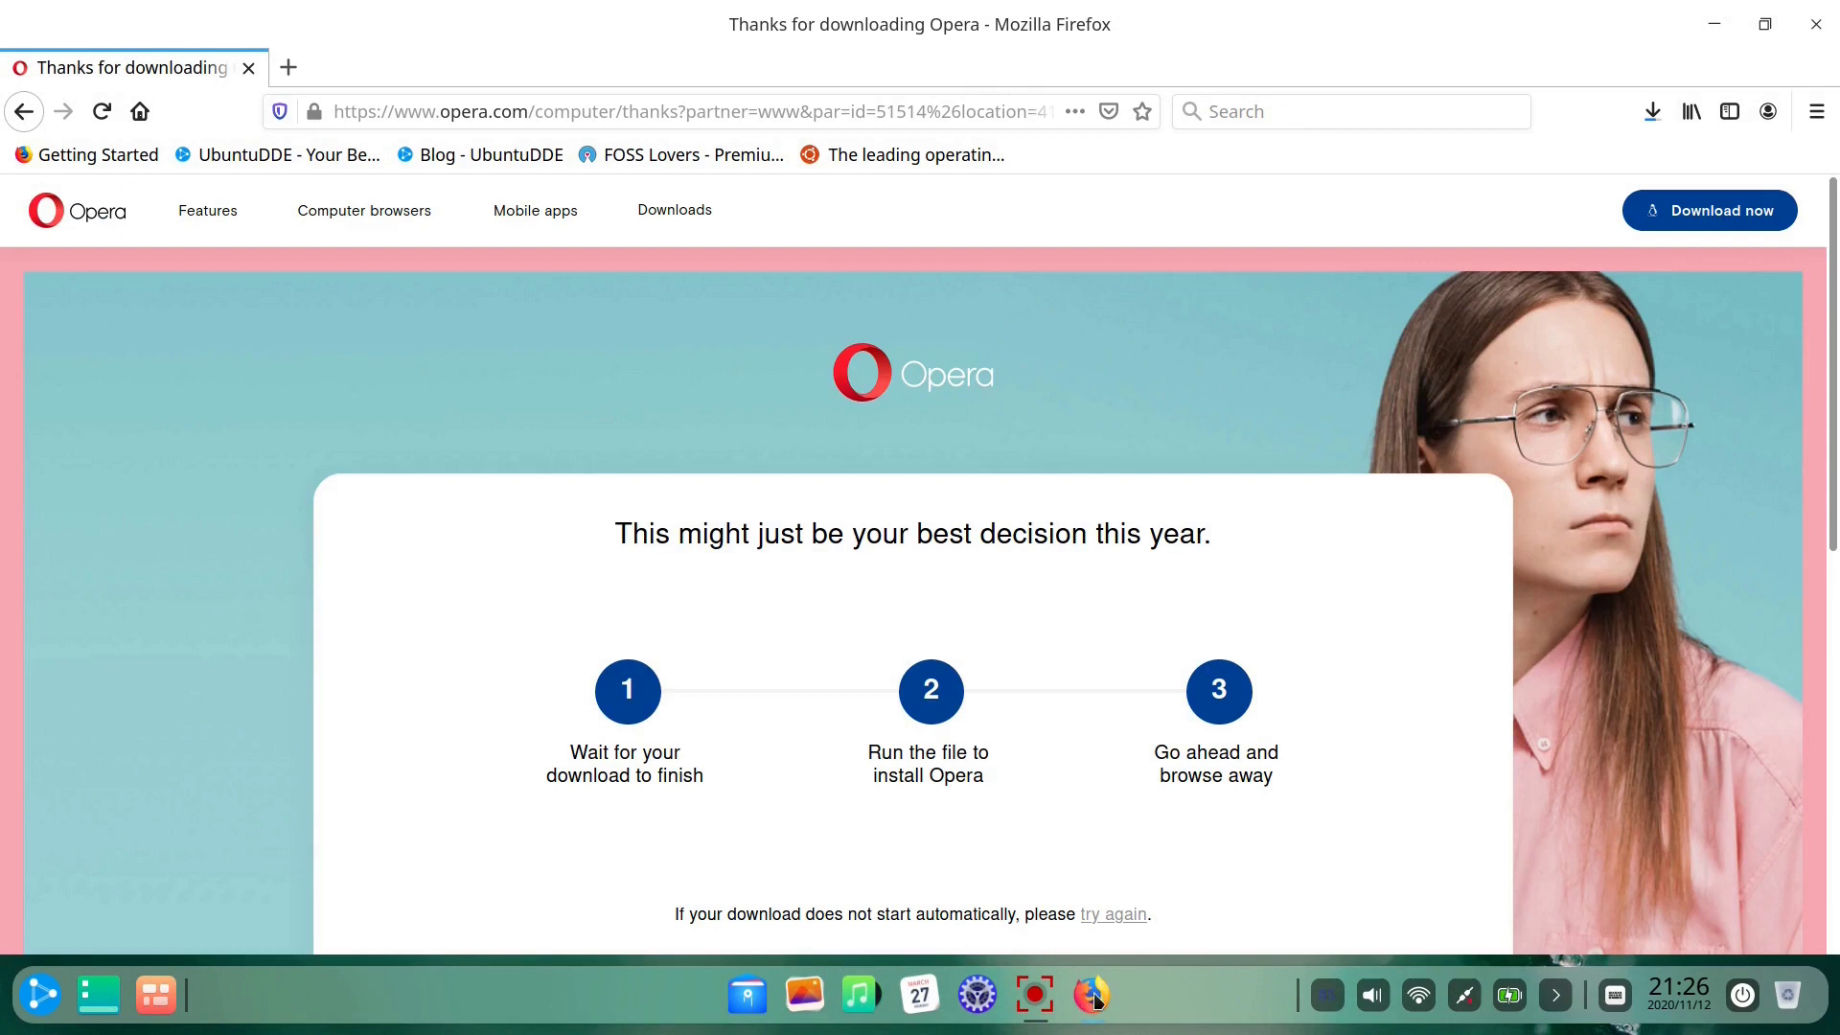
click(1652, 112)
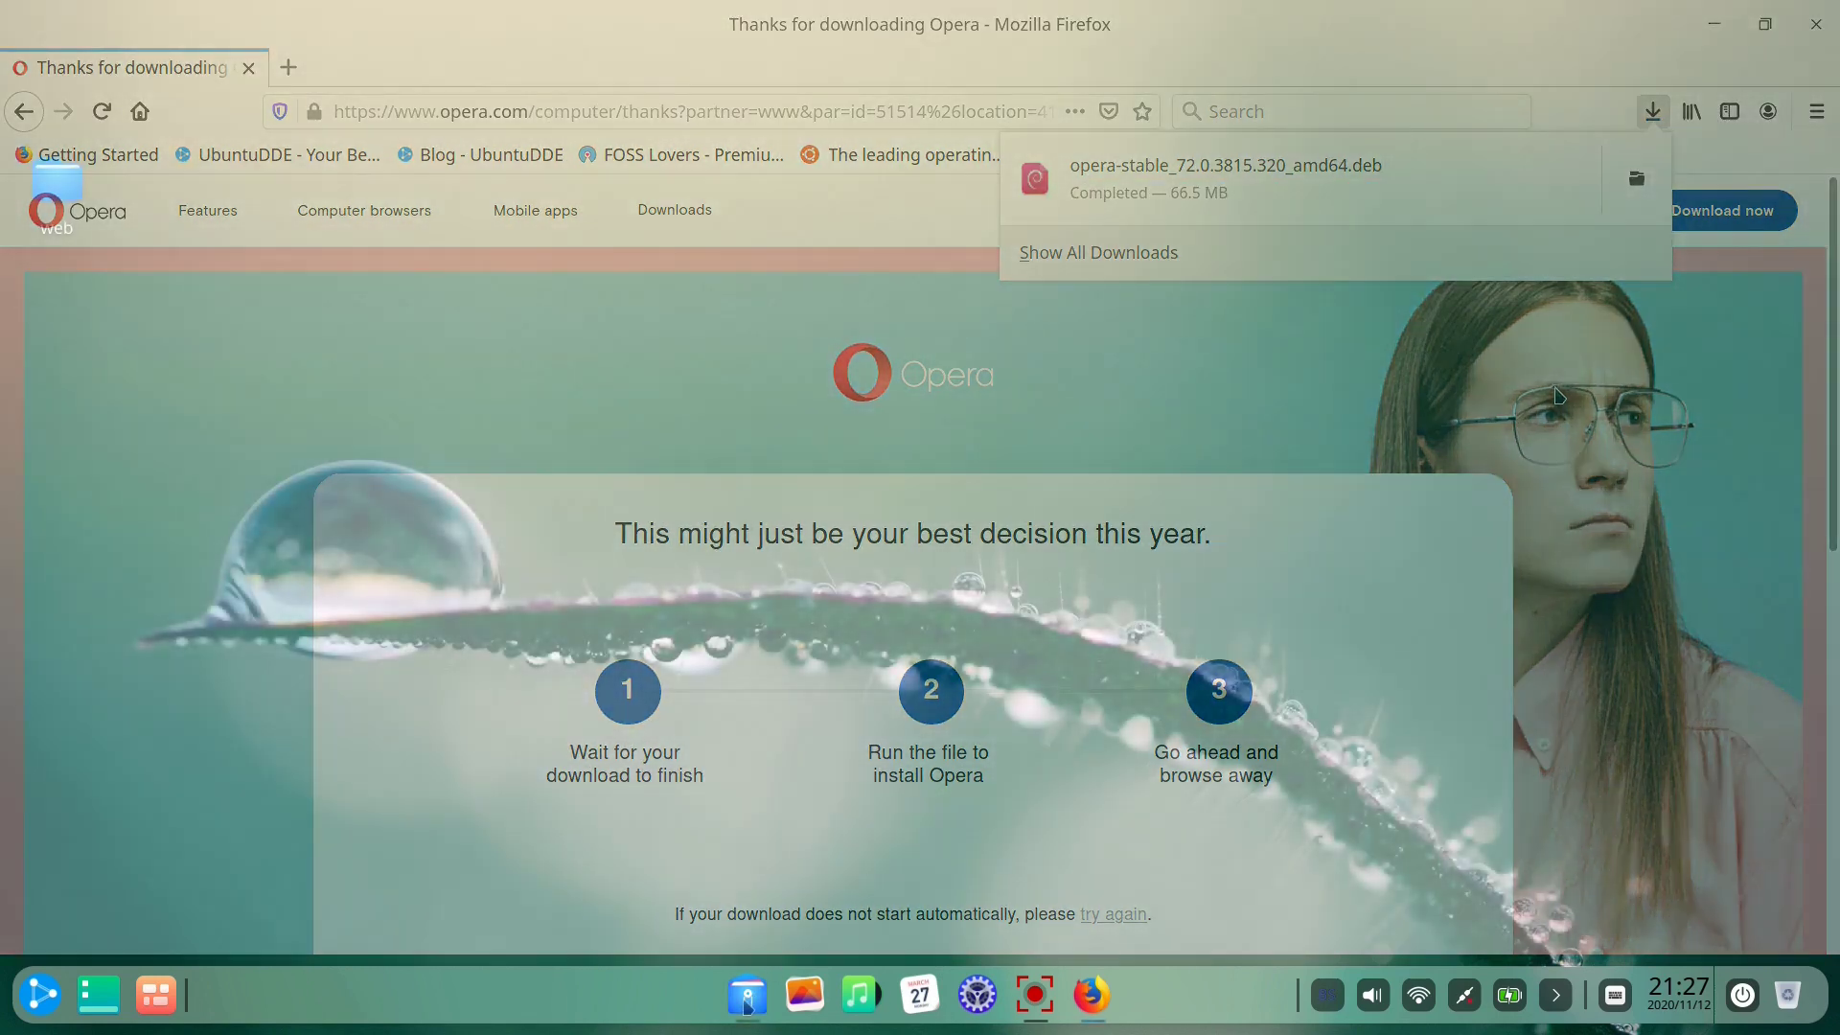
click(1636, 178)
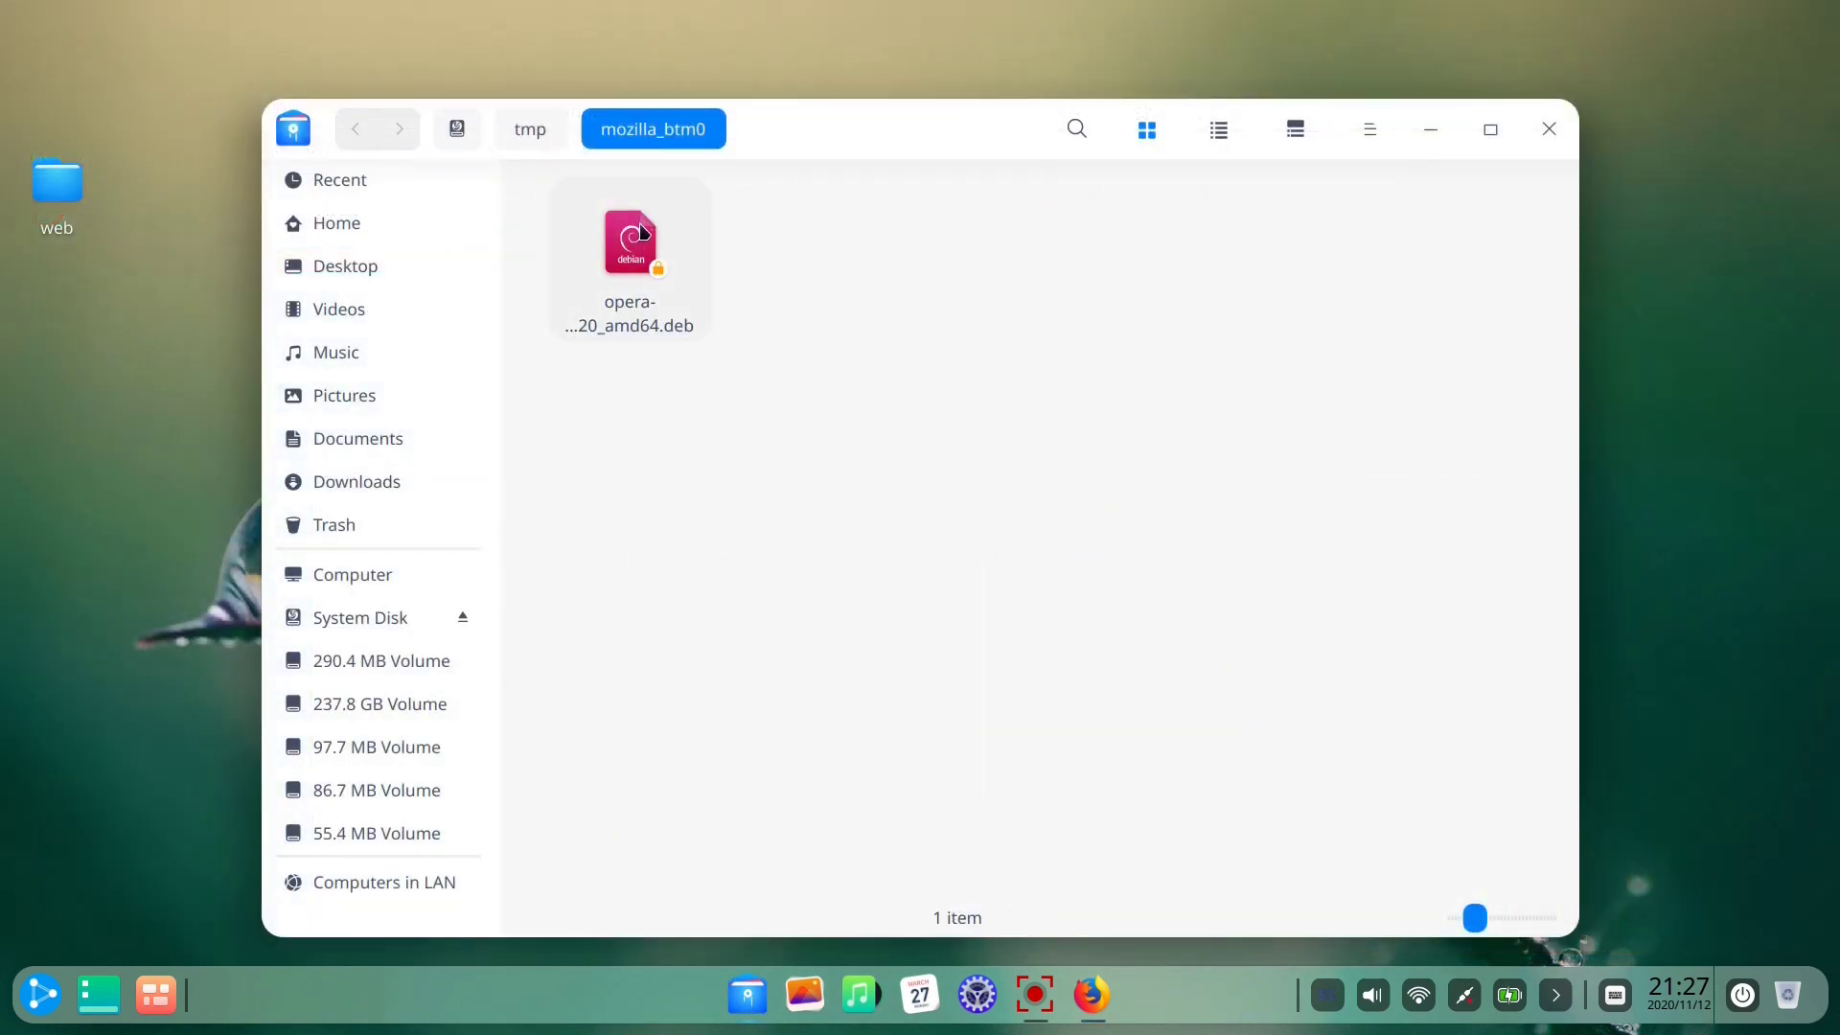
Install opera-stable from the .deb with the admin password, then close the installer.
right_click(631, 241)
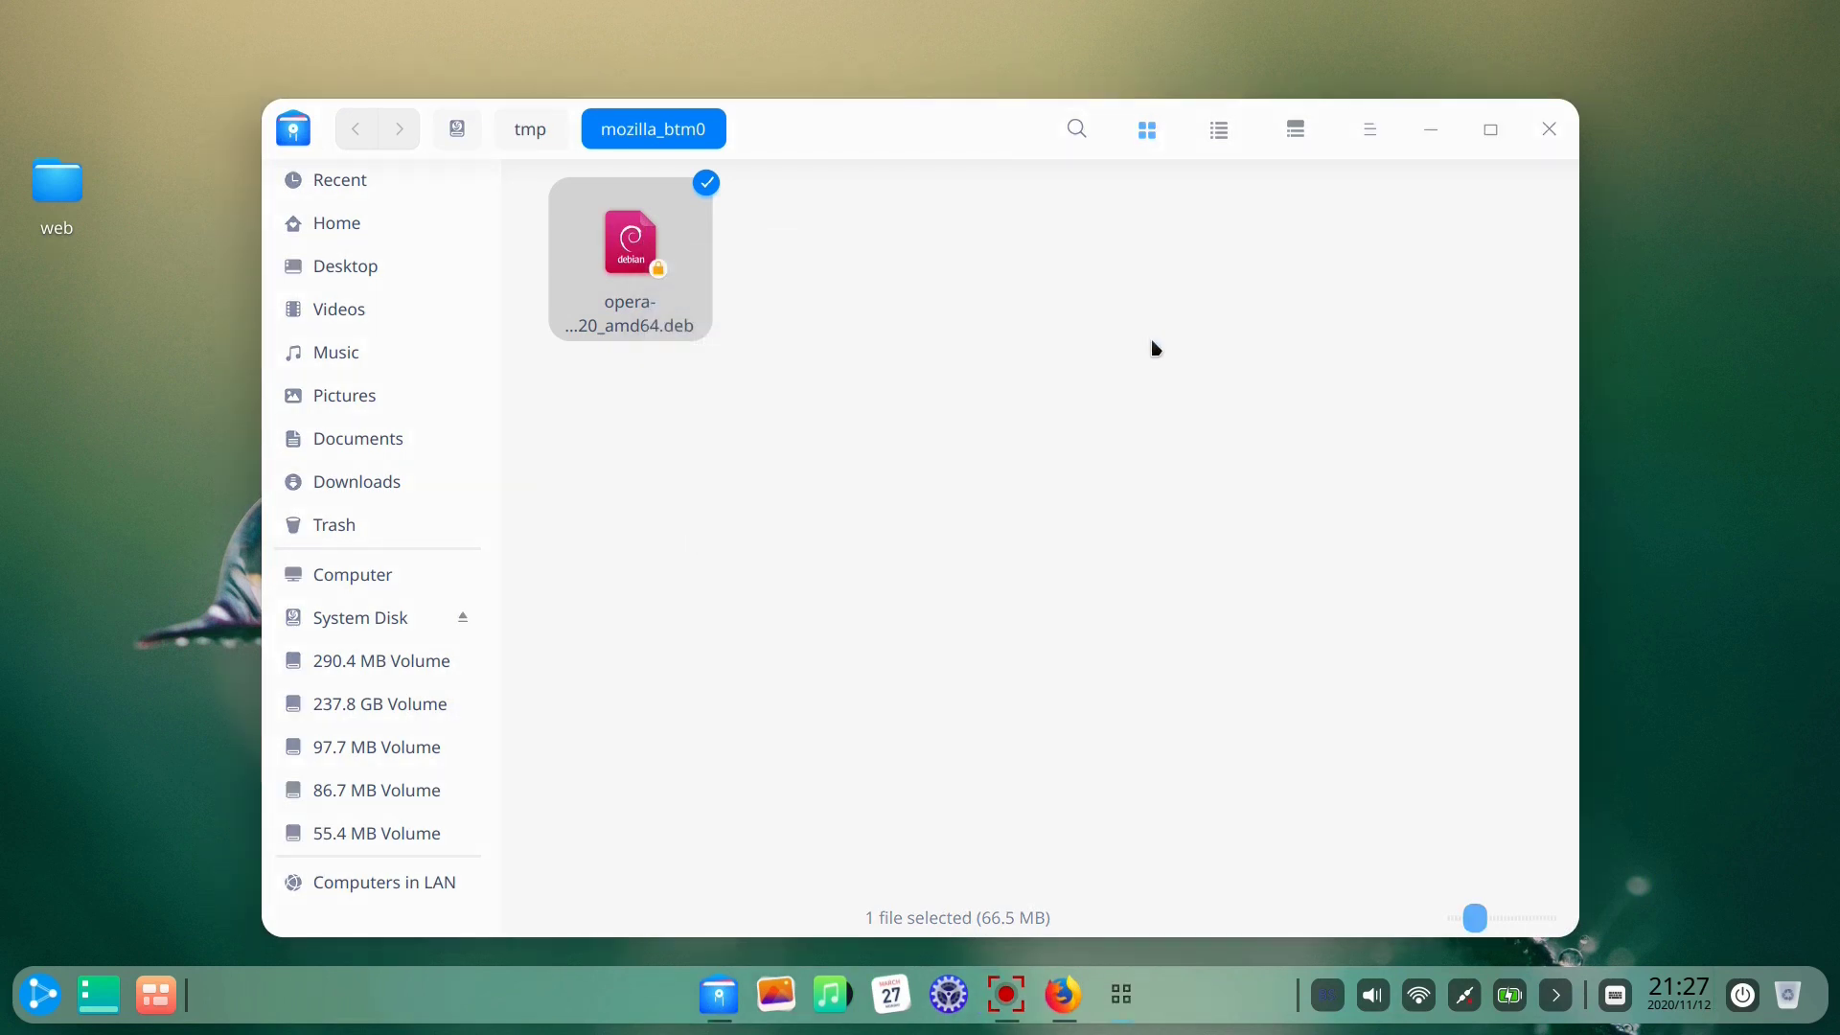
double_click(631, 242)
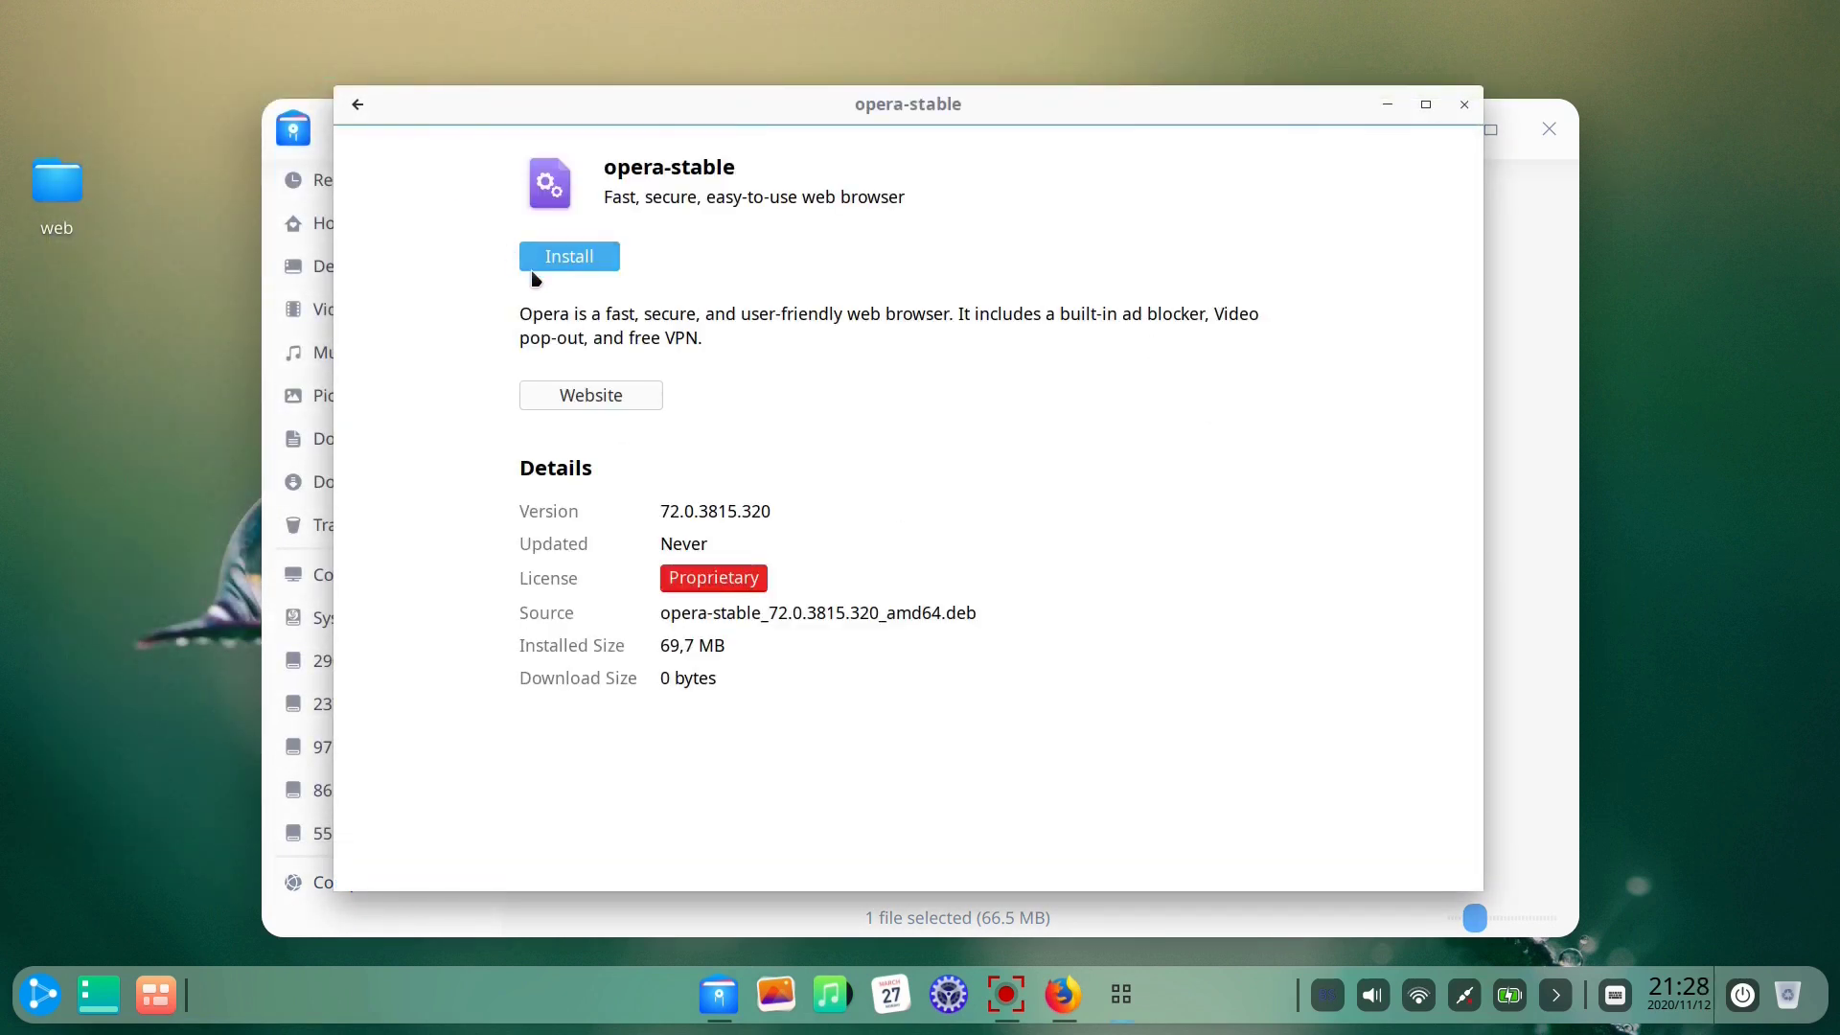
click(570, 256)
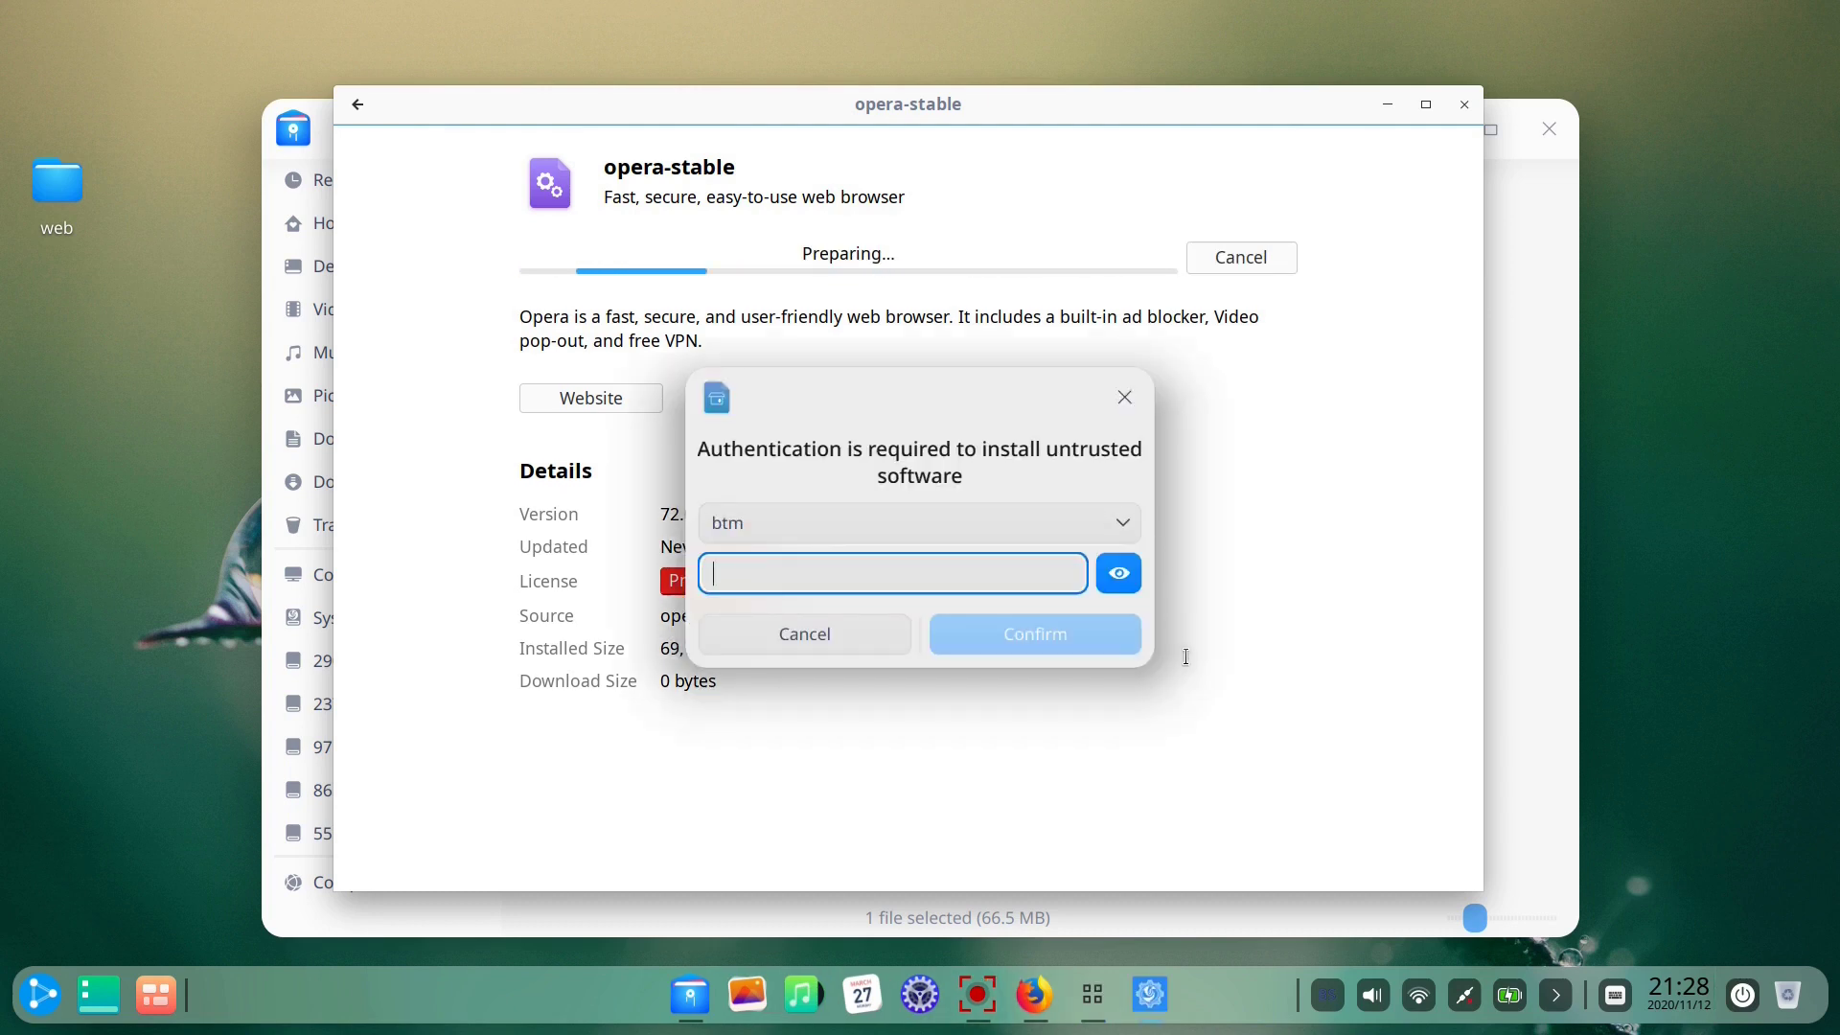
text(password)
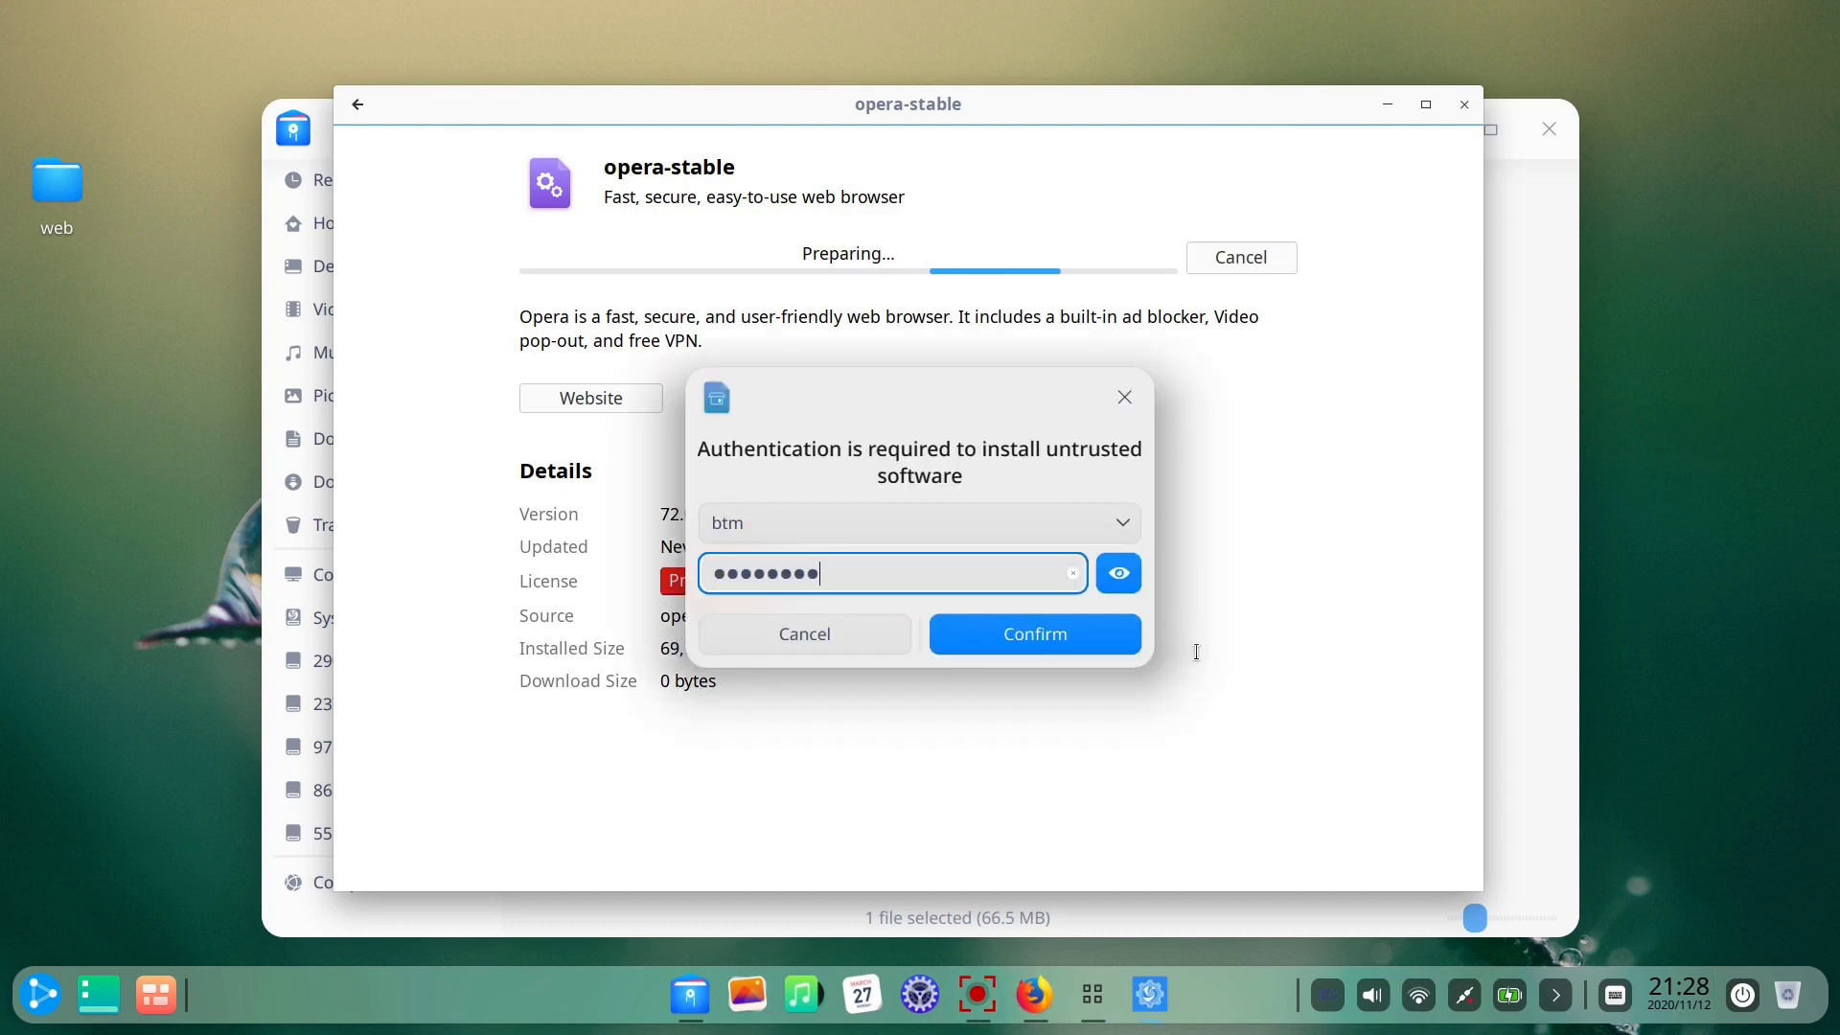
click(1033, 634)
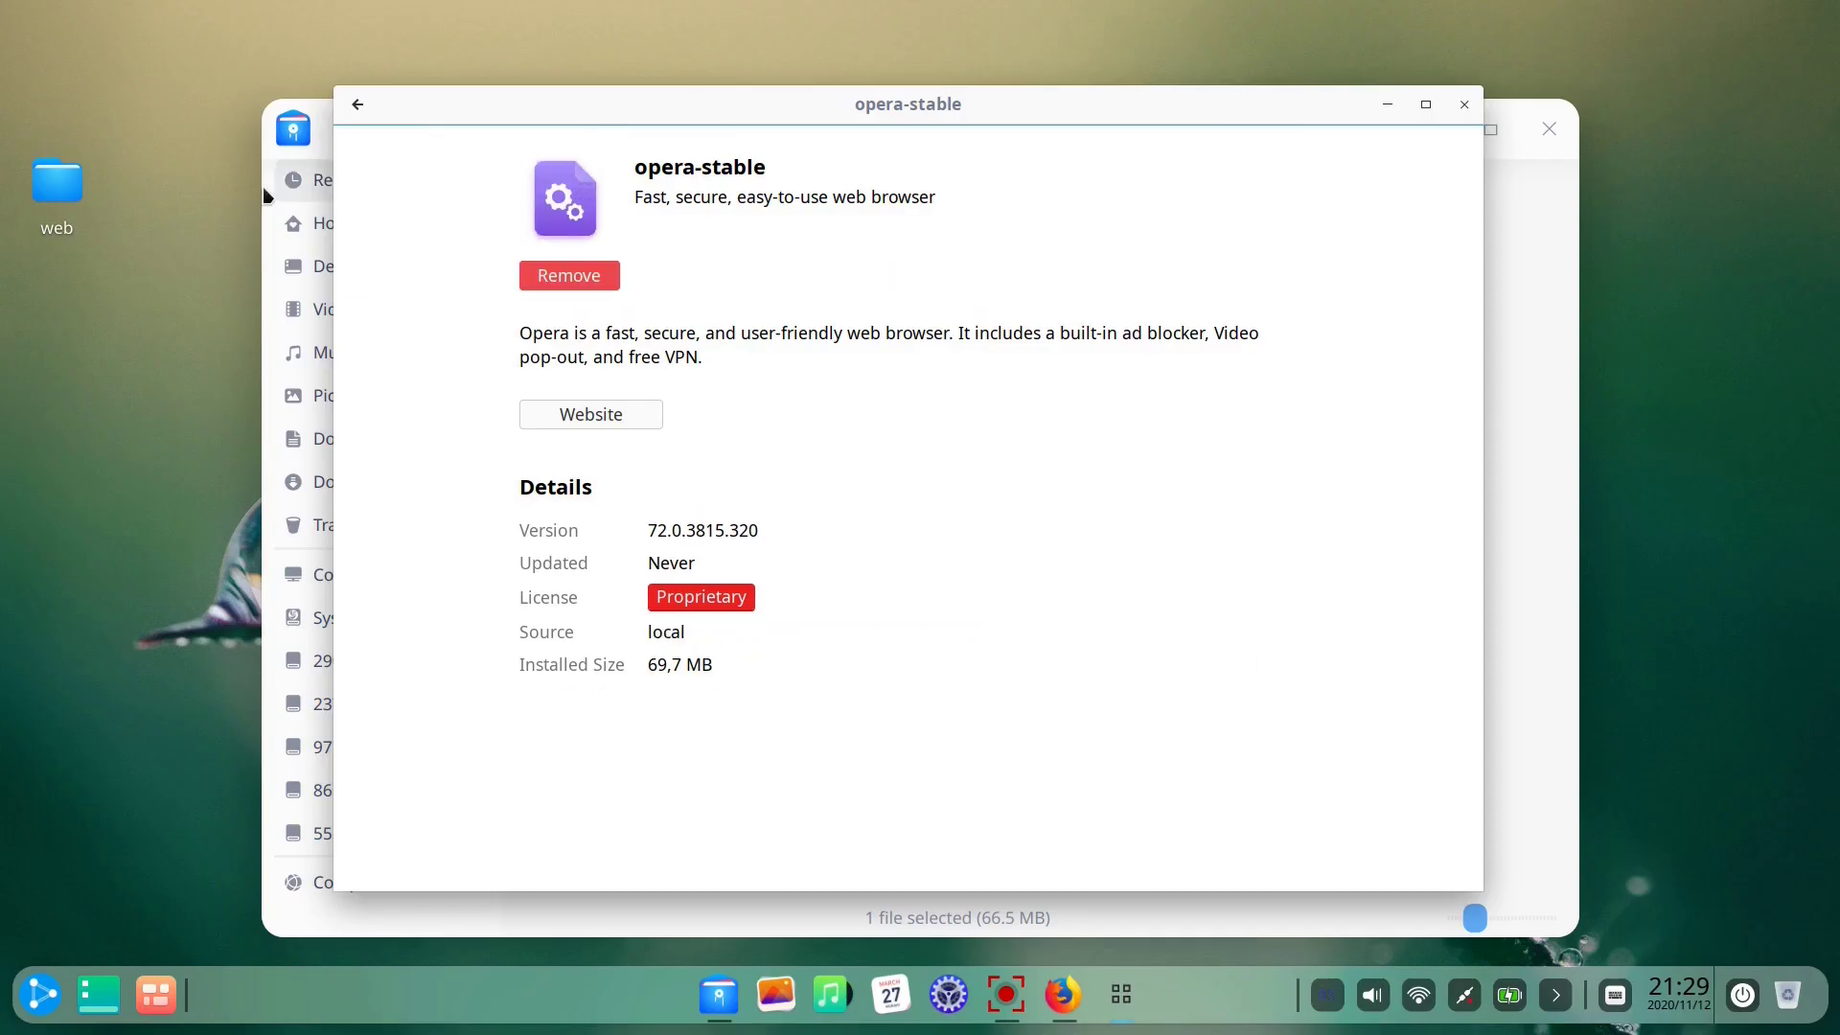
click(357, 104)
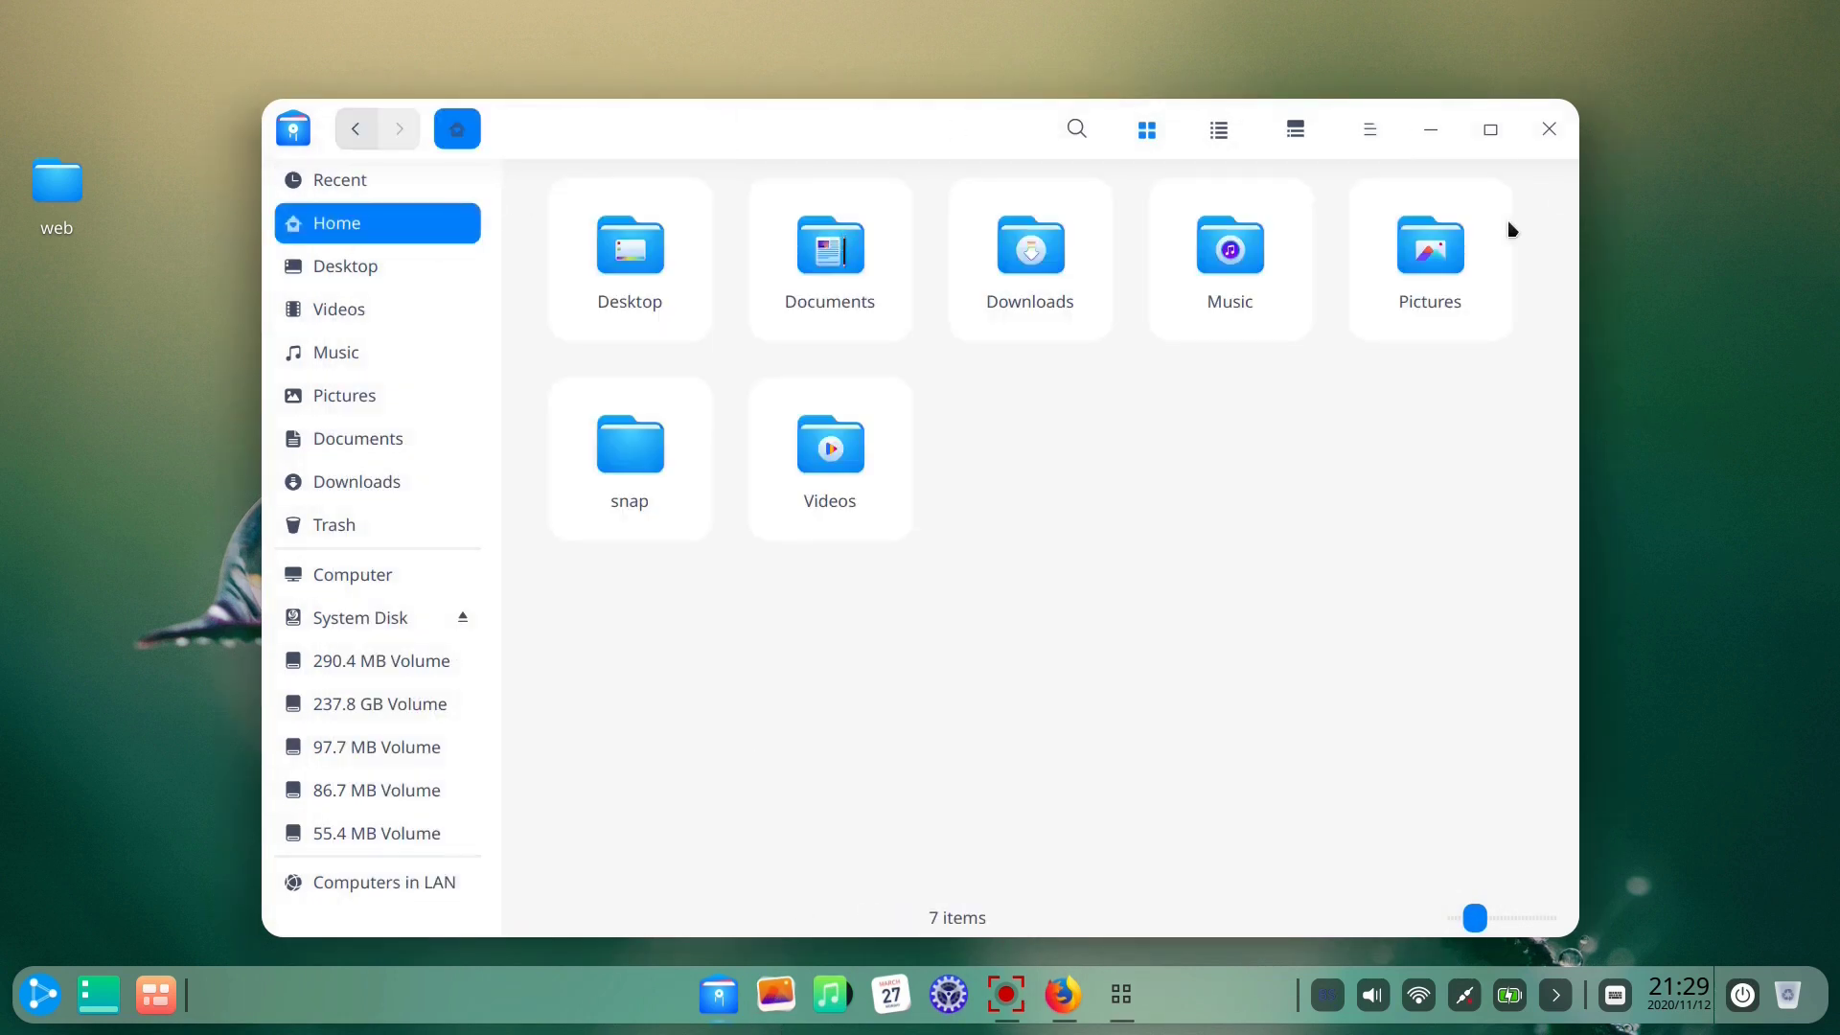
Close the file manager, launch Opera from the dock, and dismiss the Welcome page.
click(1118, 995)
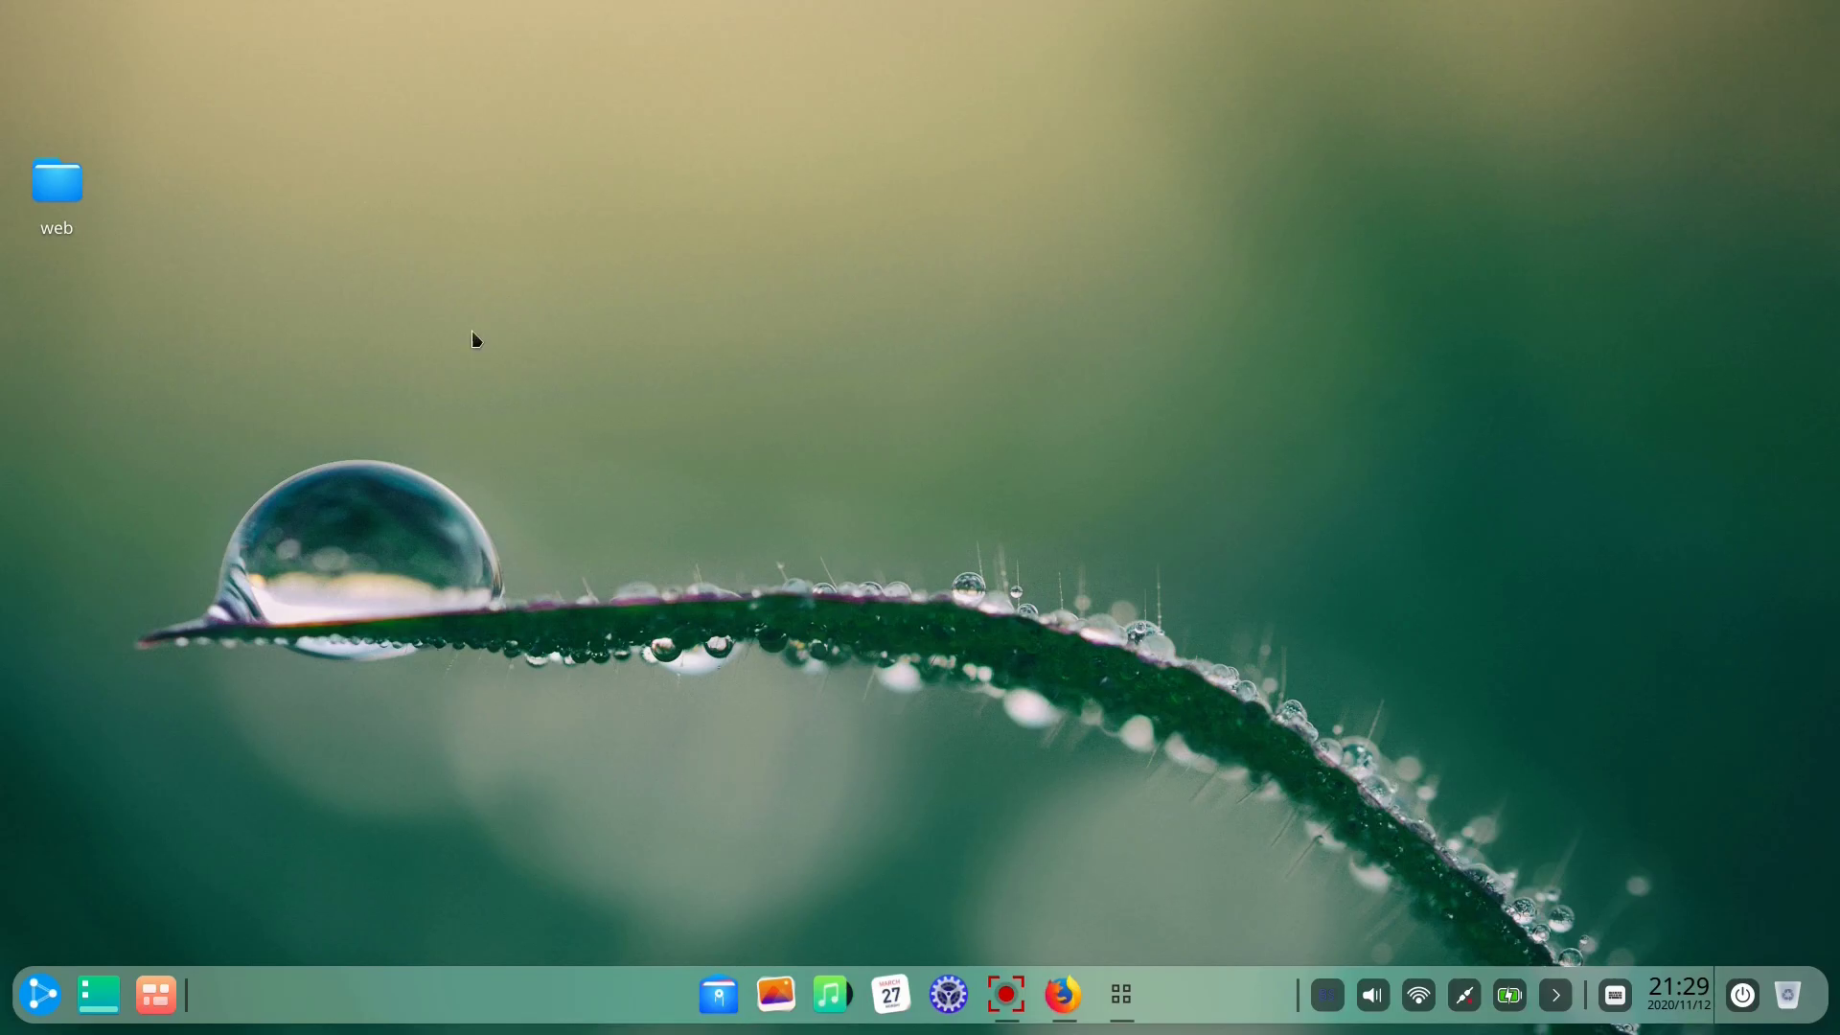
click(1115, 994)
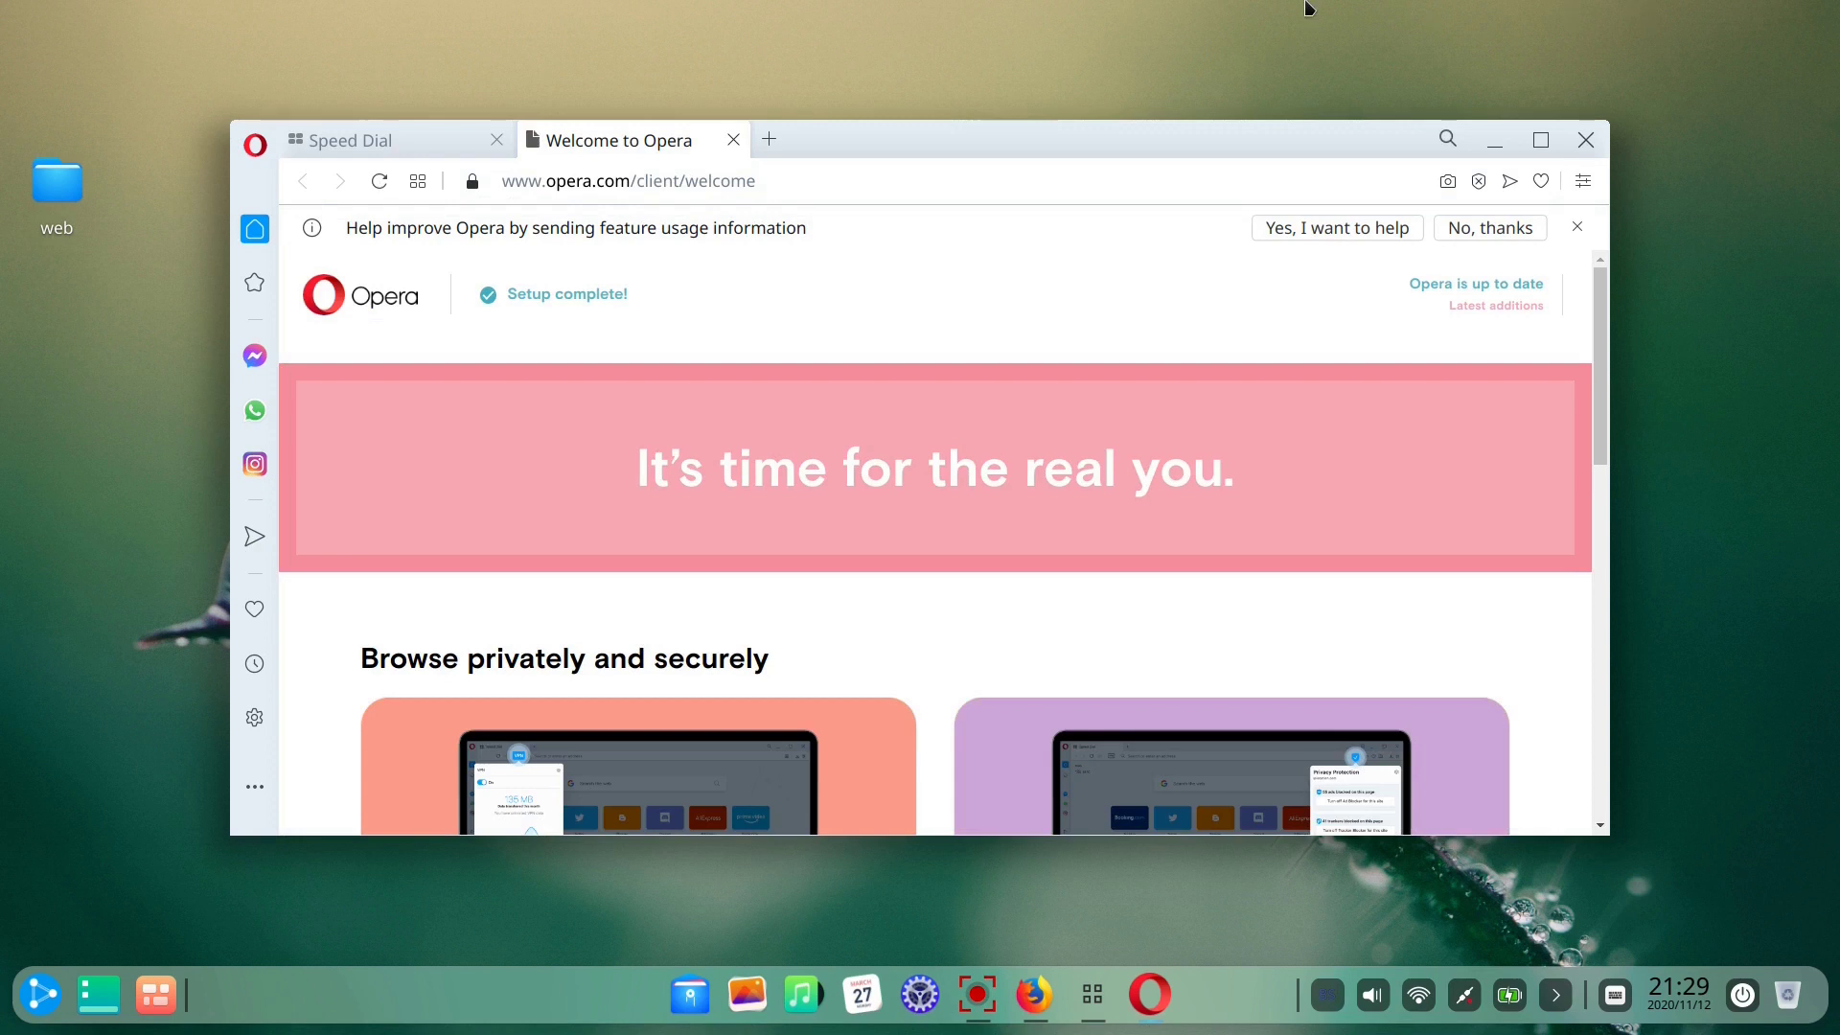
click(731, 140)
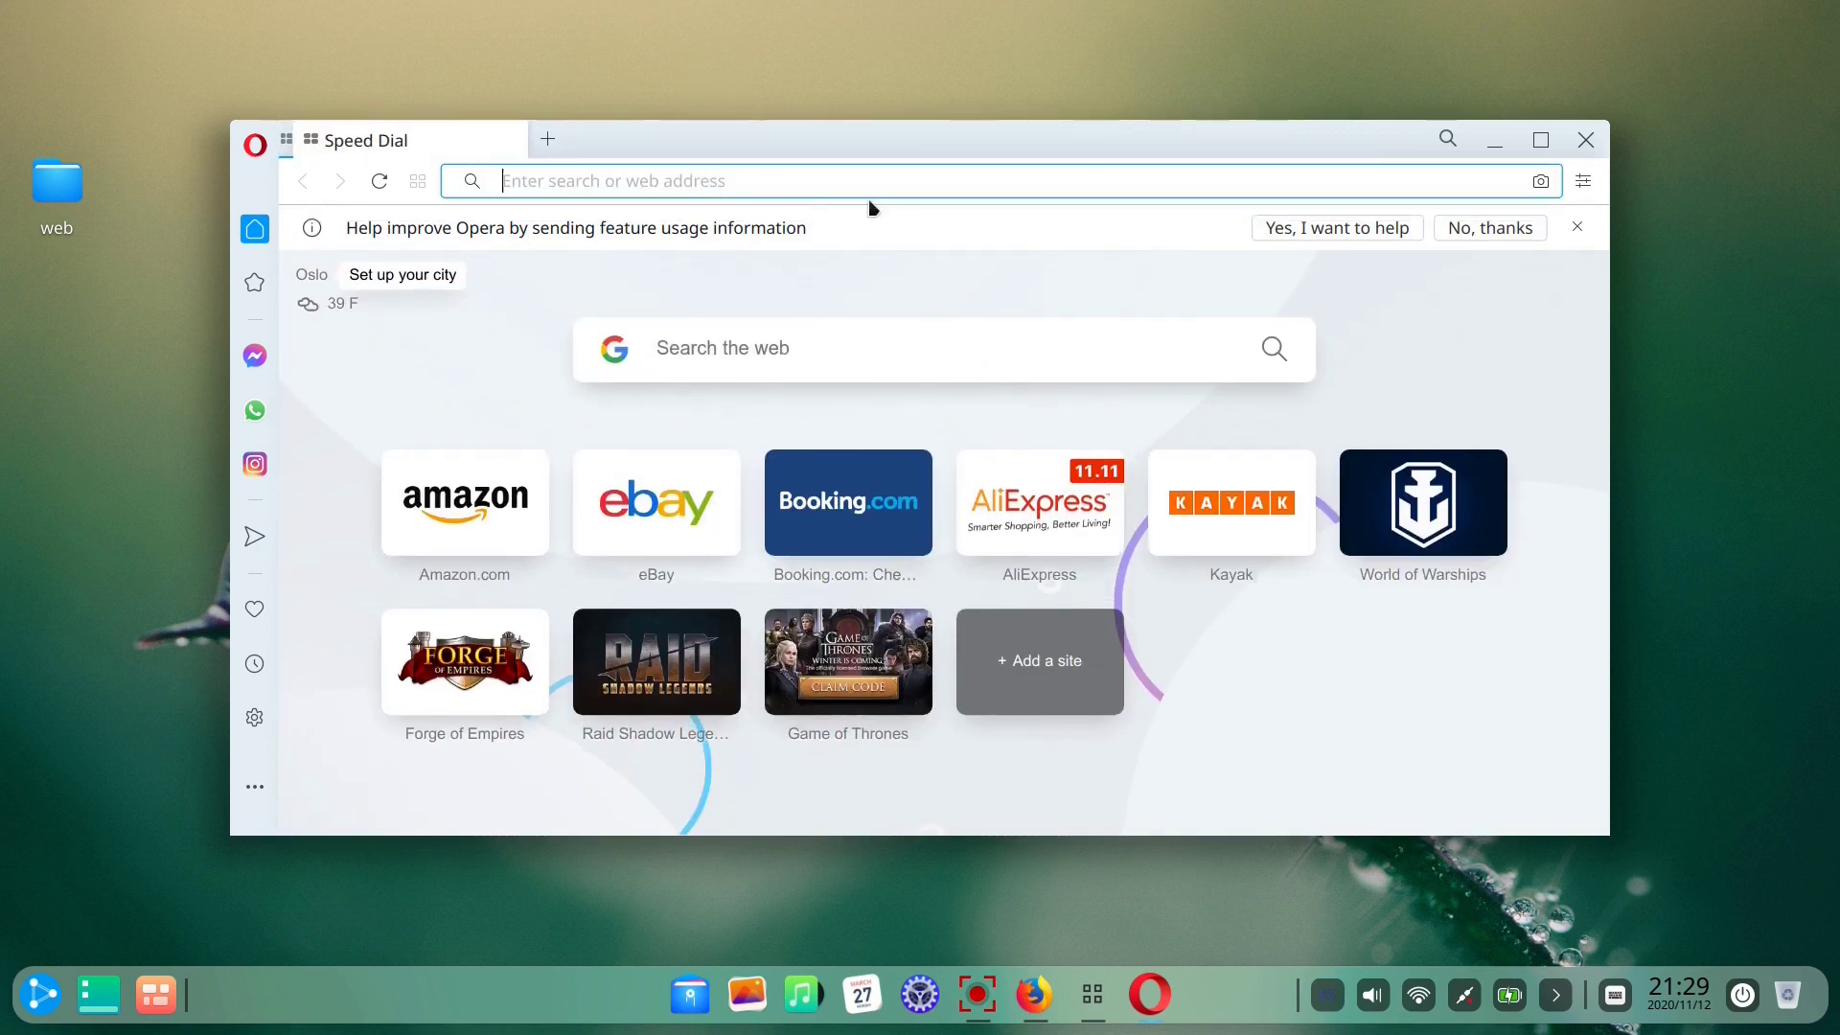
right_click(464, 502)
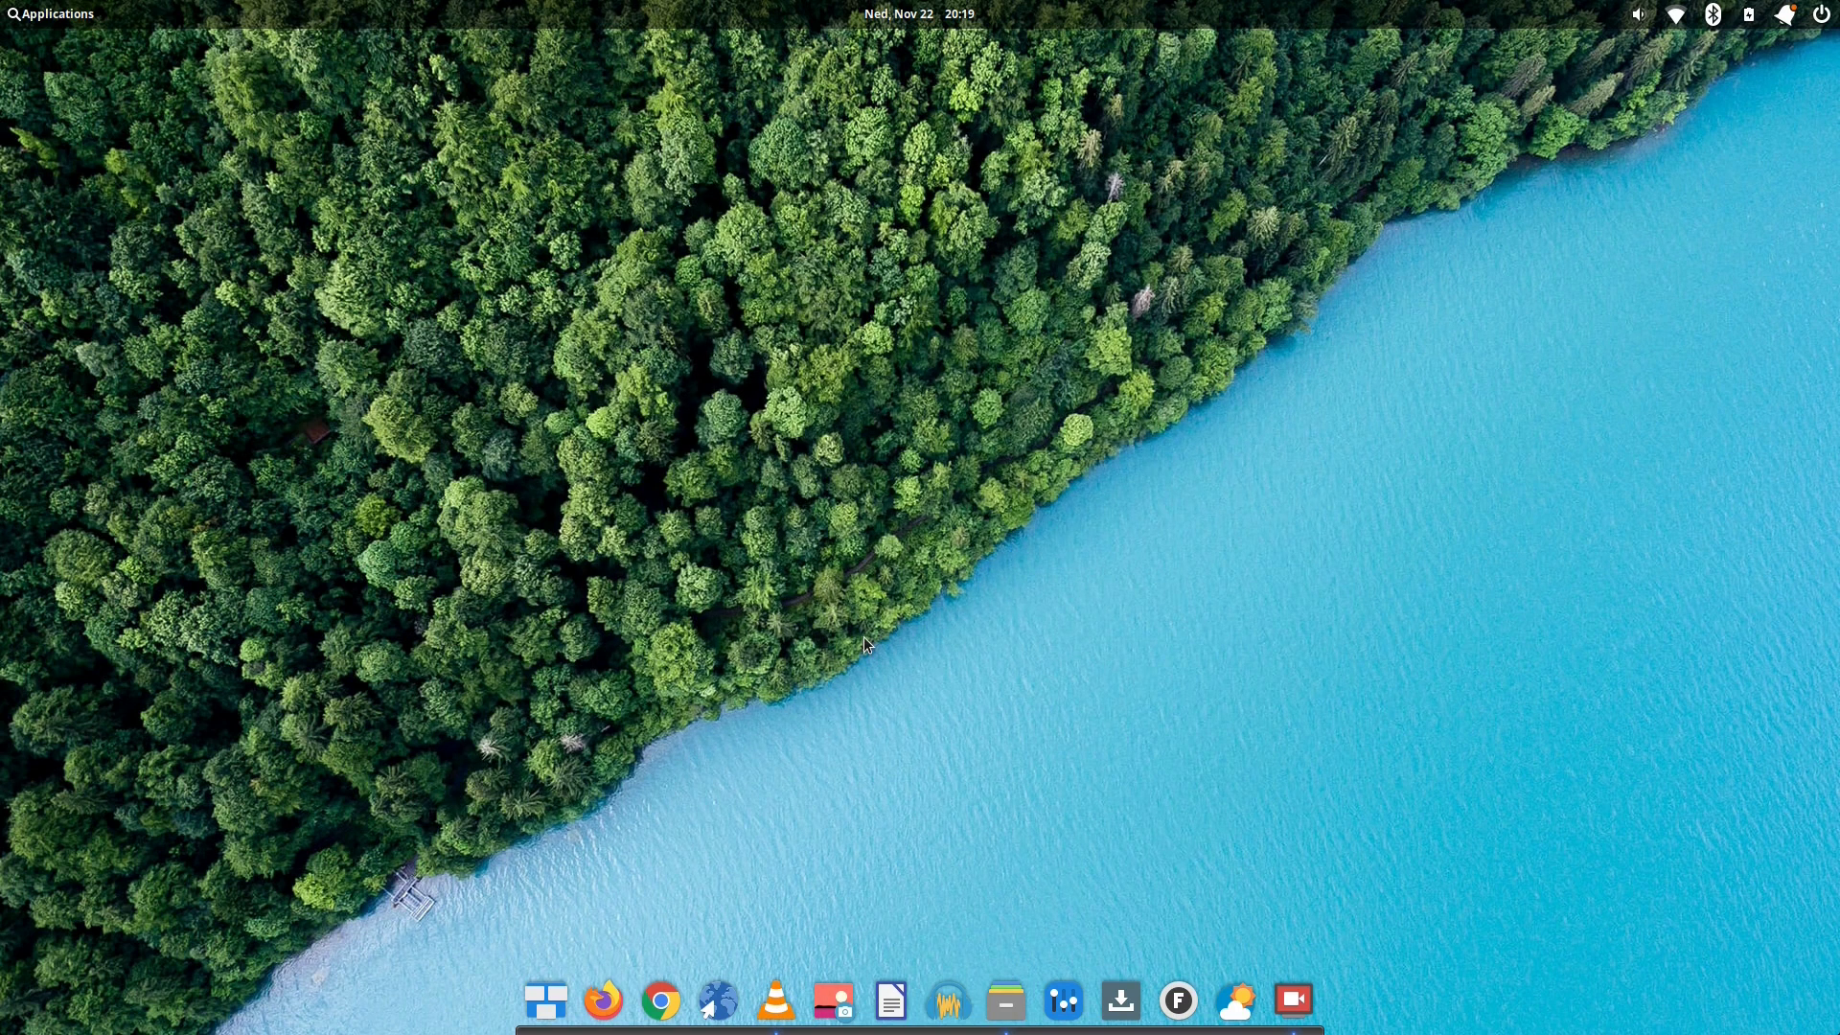
Open the multitasking overview of all workspaces showing the VLC window.
click(1177, 1001)
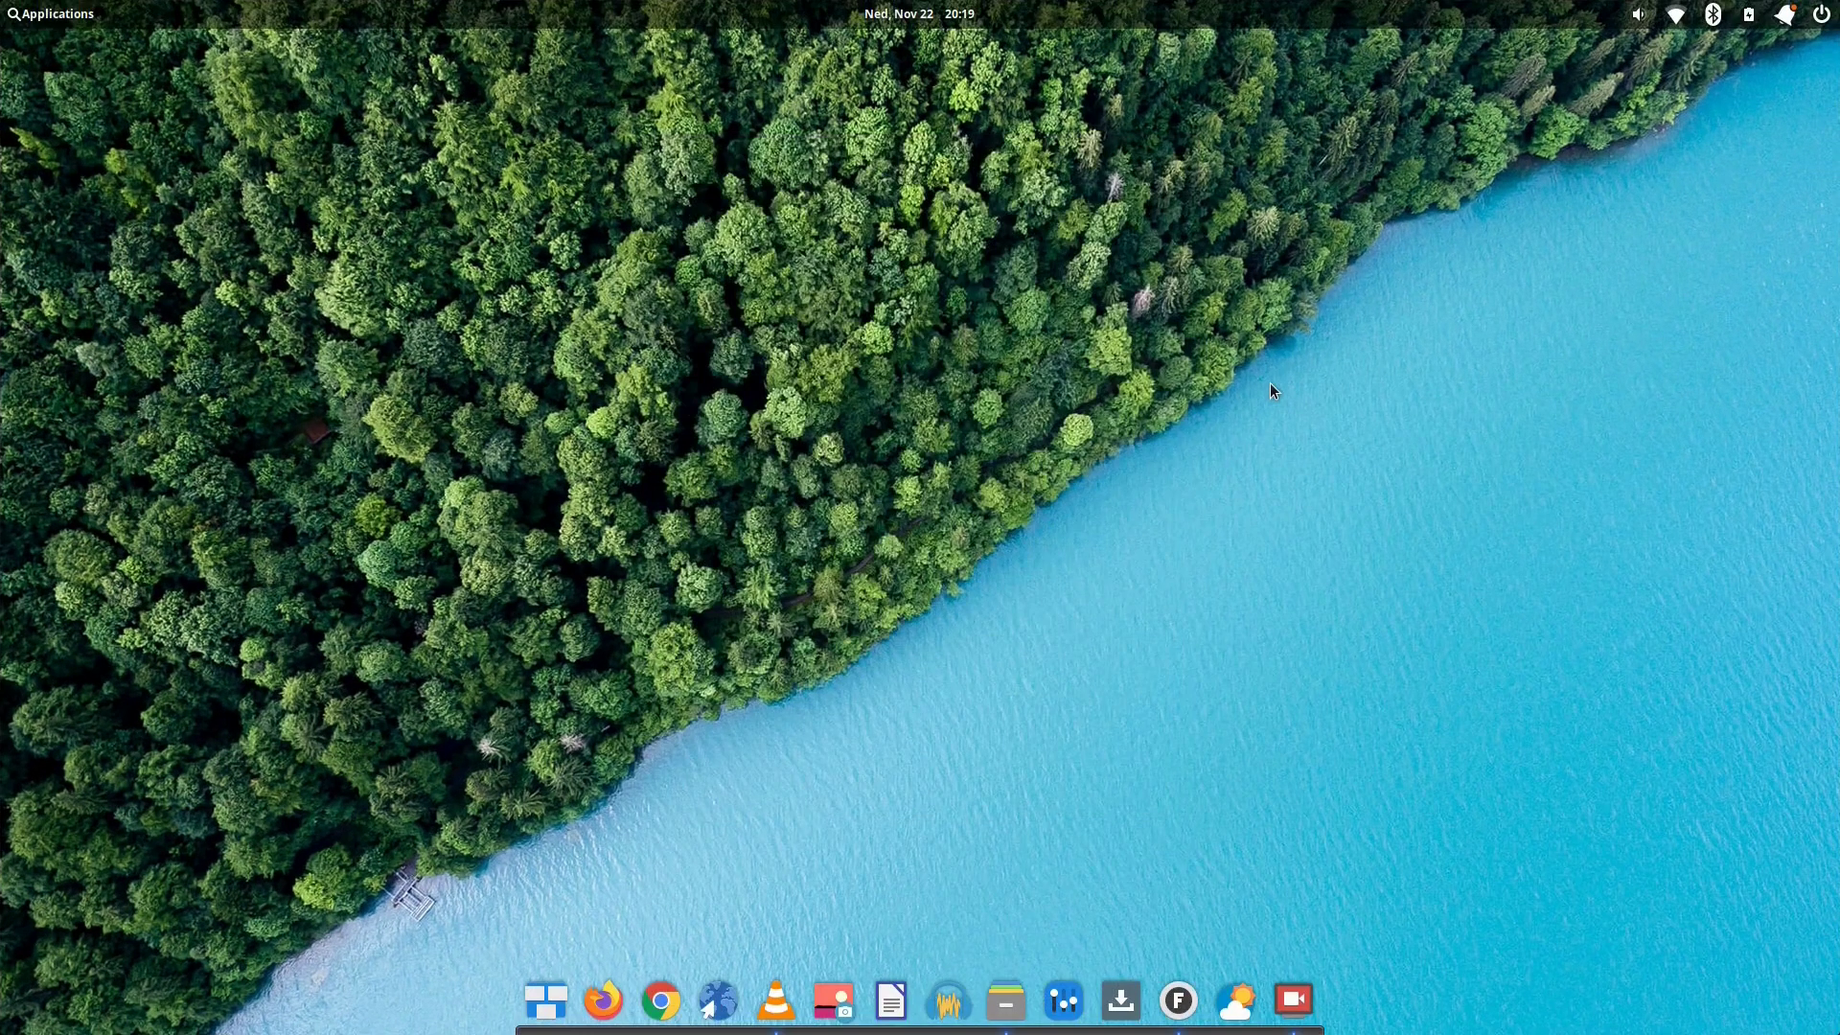
click(774, 1000)
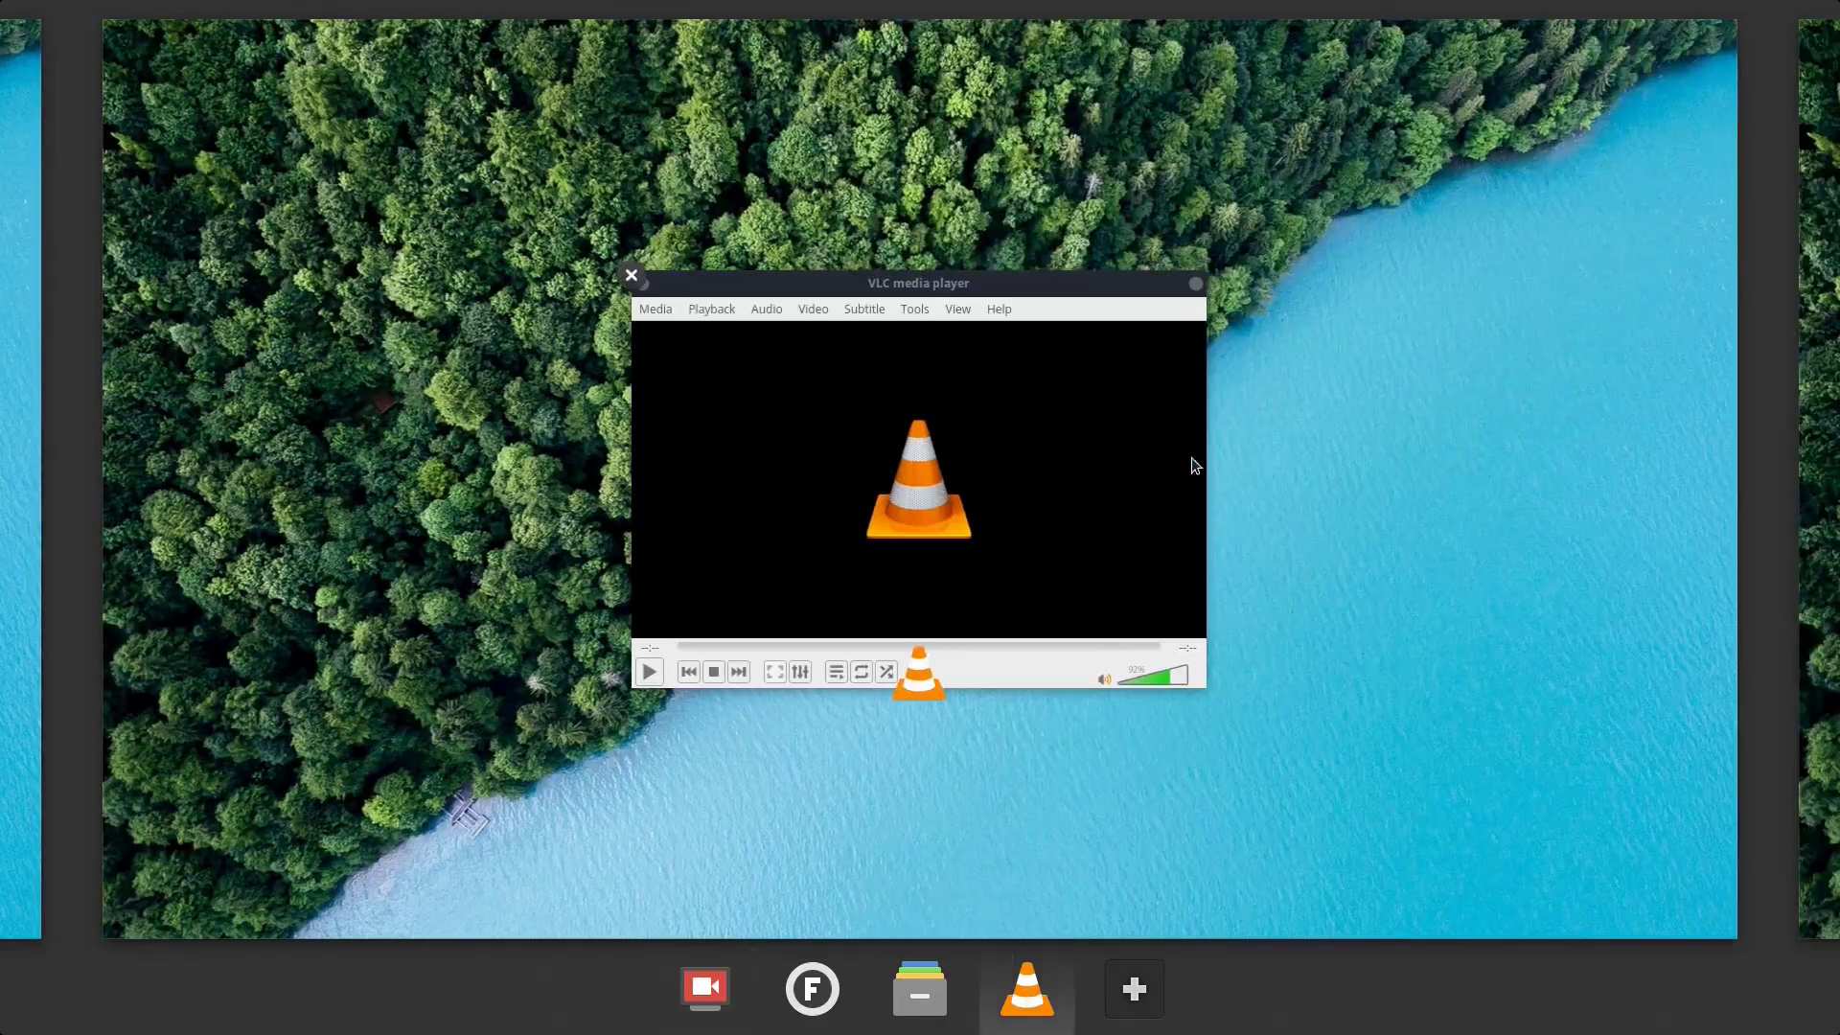
click(632, 276)
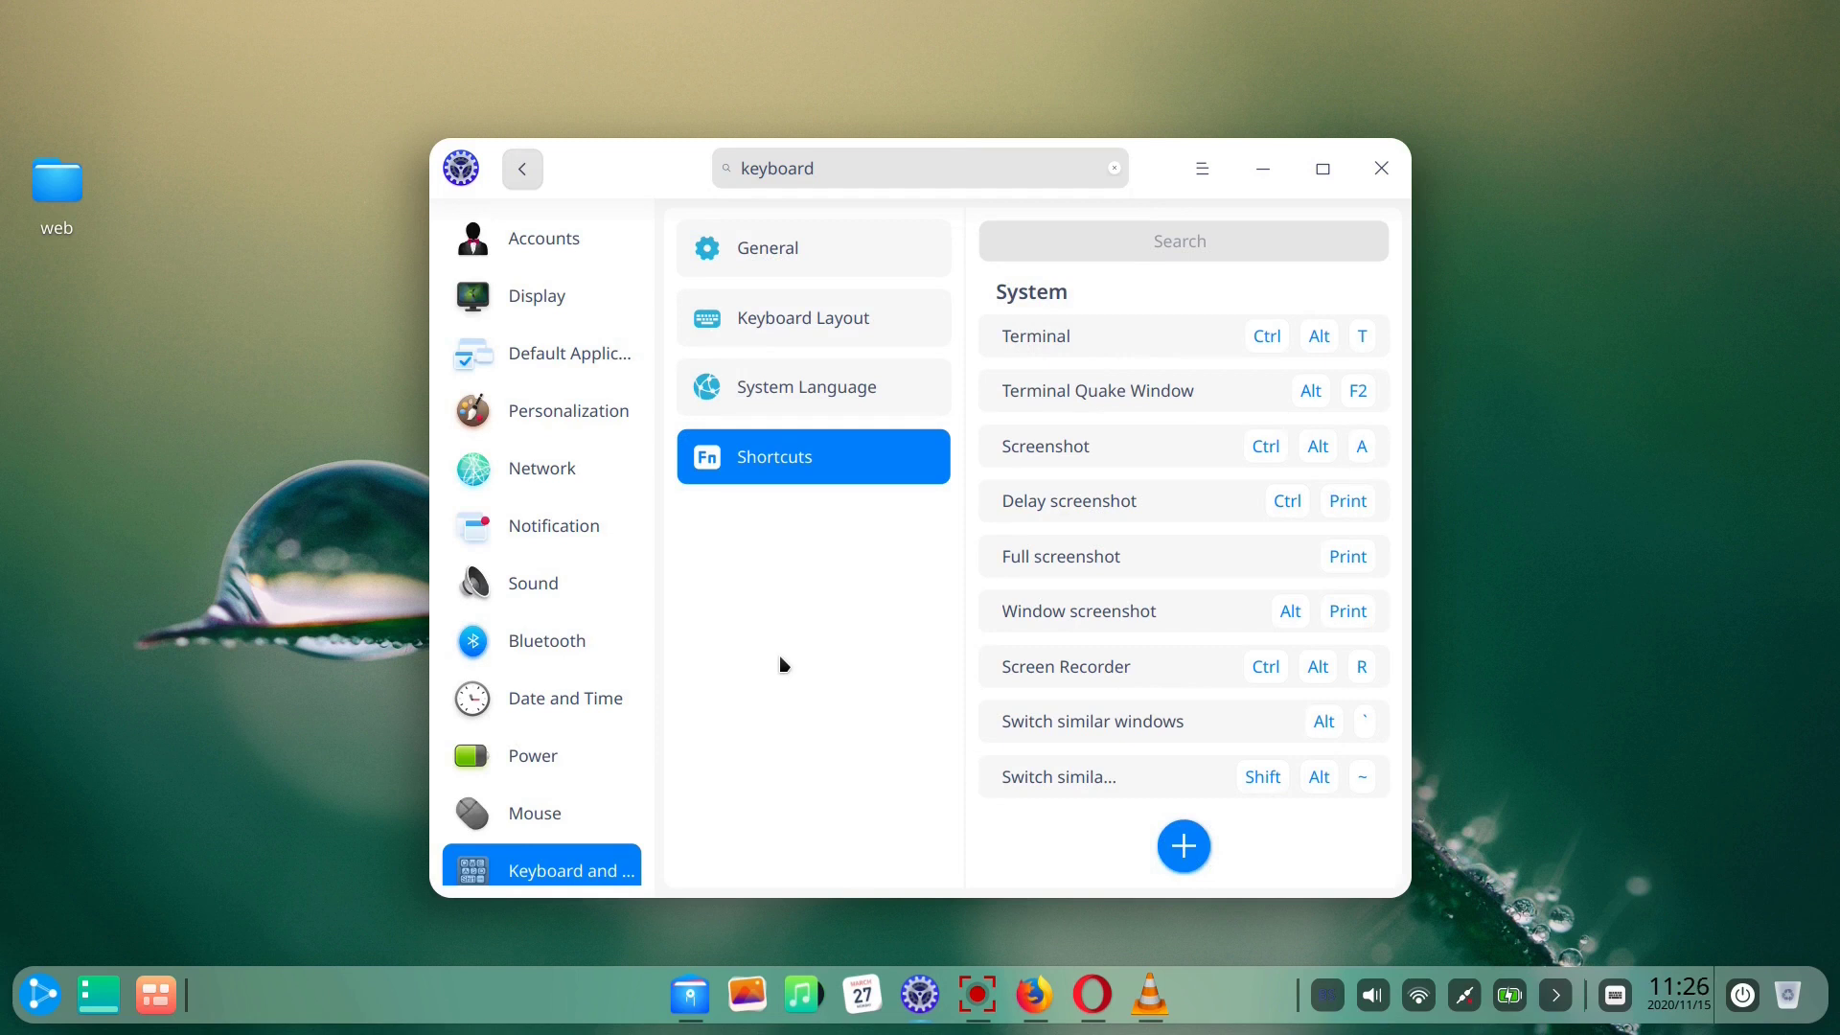
Scroll the shortcuts list down to the Workspace section, then close Control Center.
scroll(down, 3)
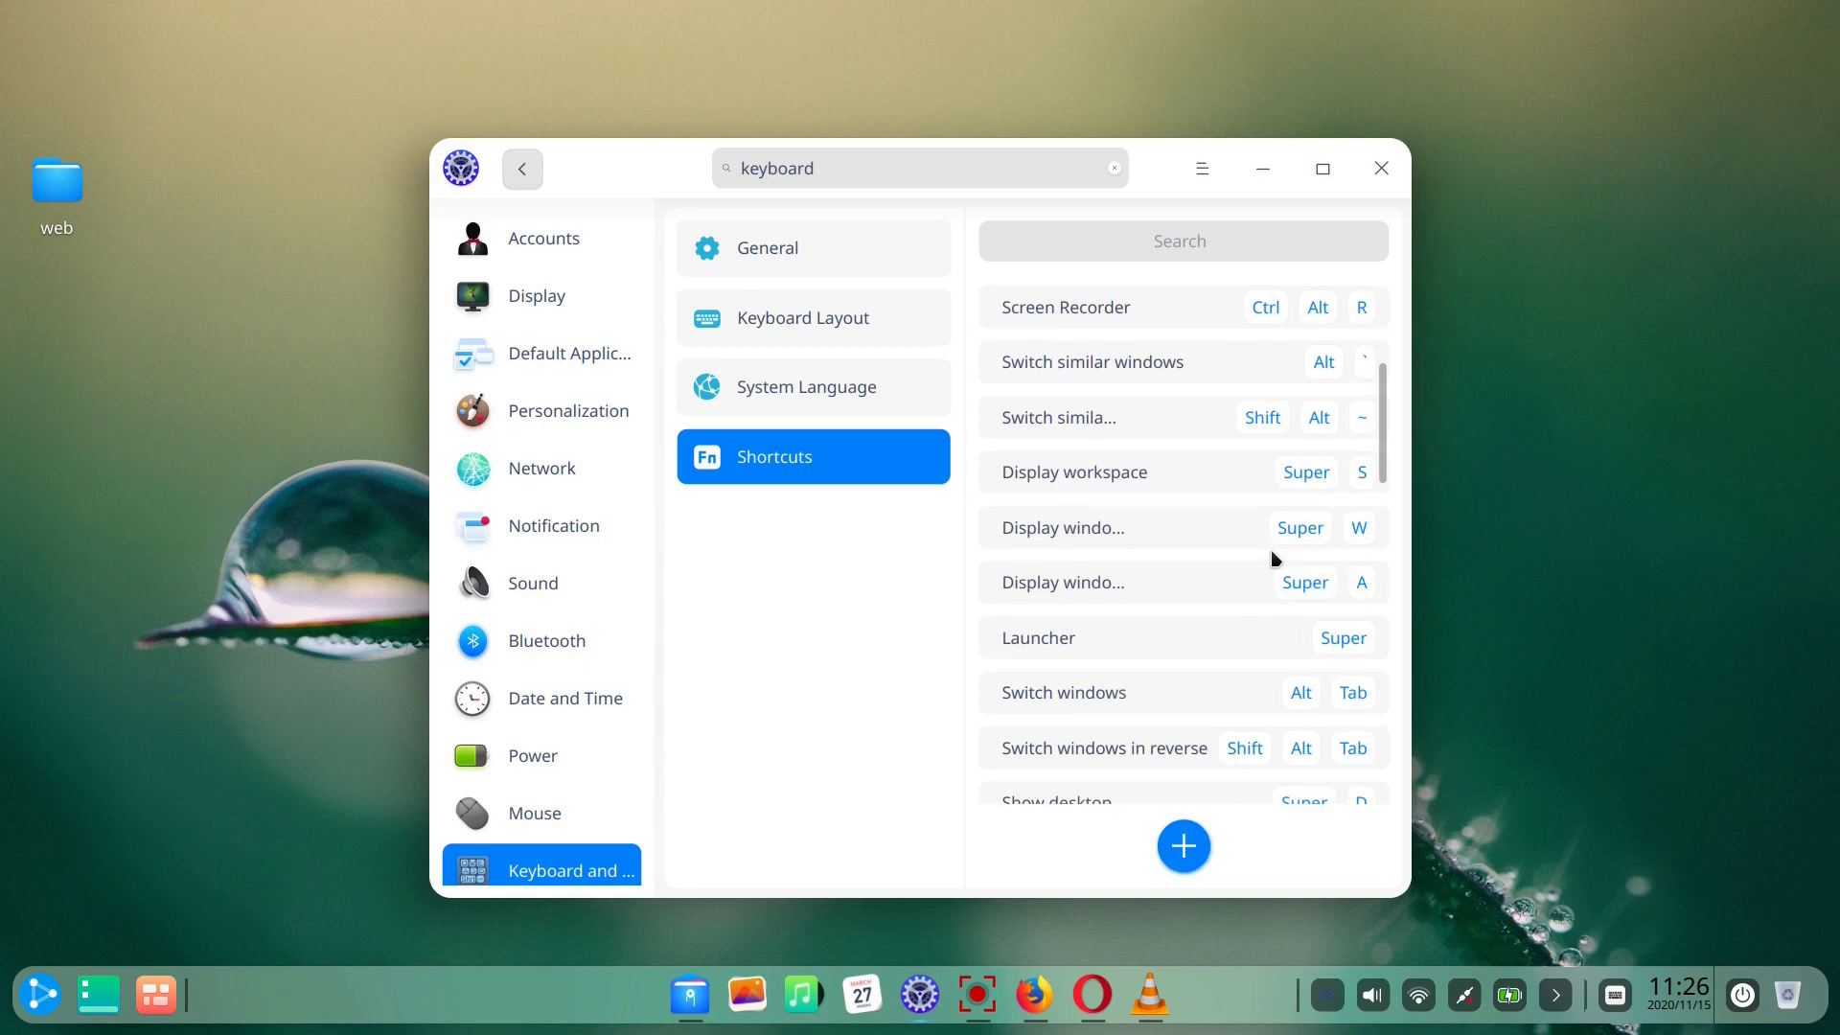
scroll(down, 3)
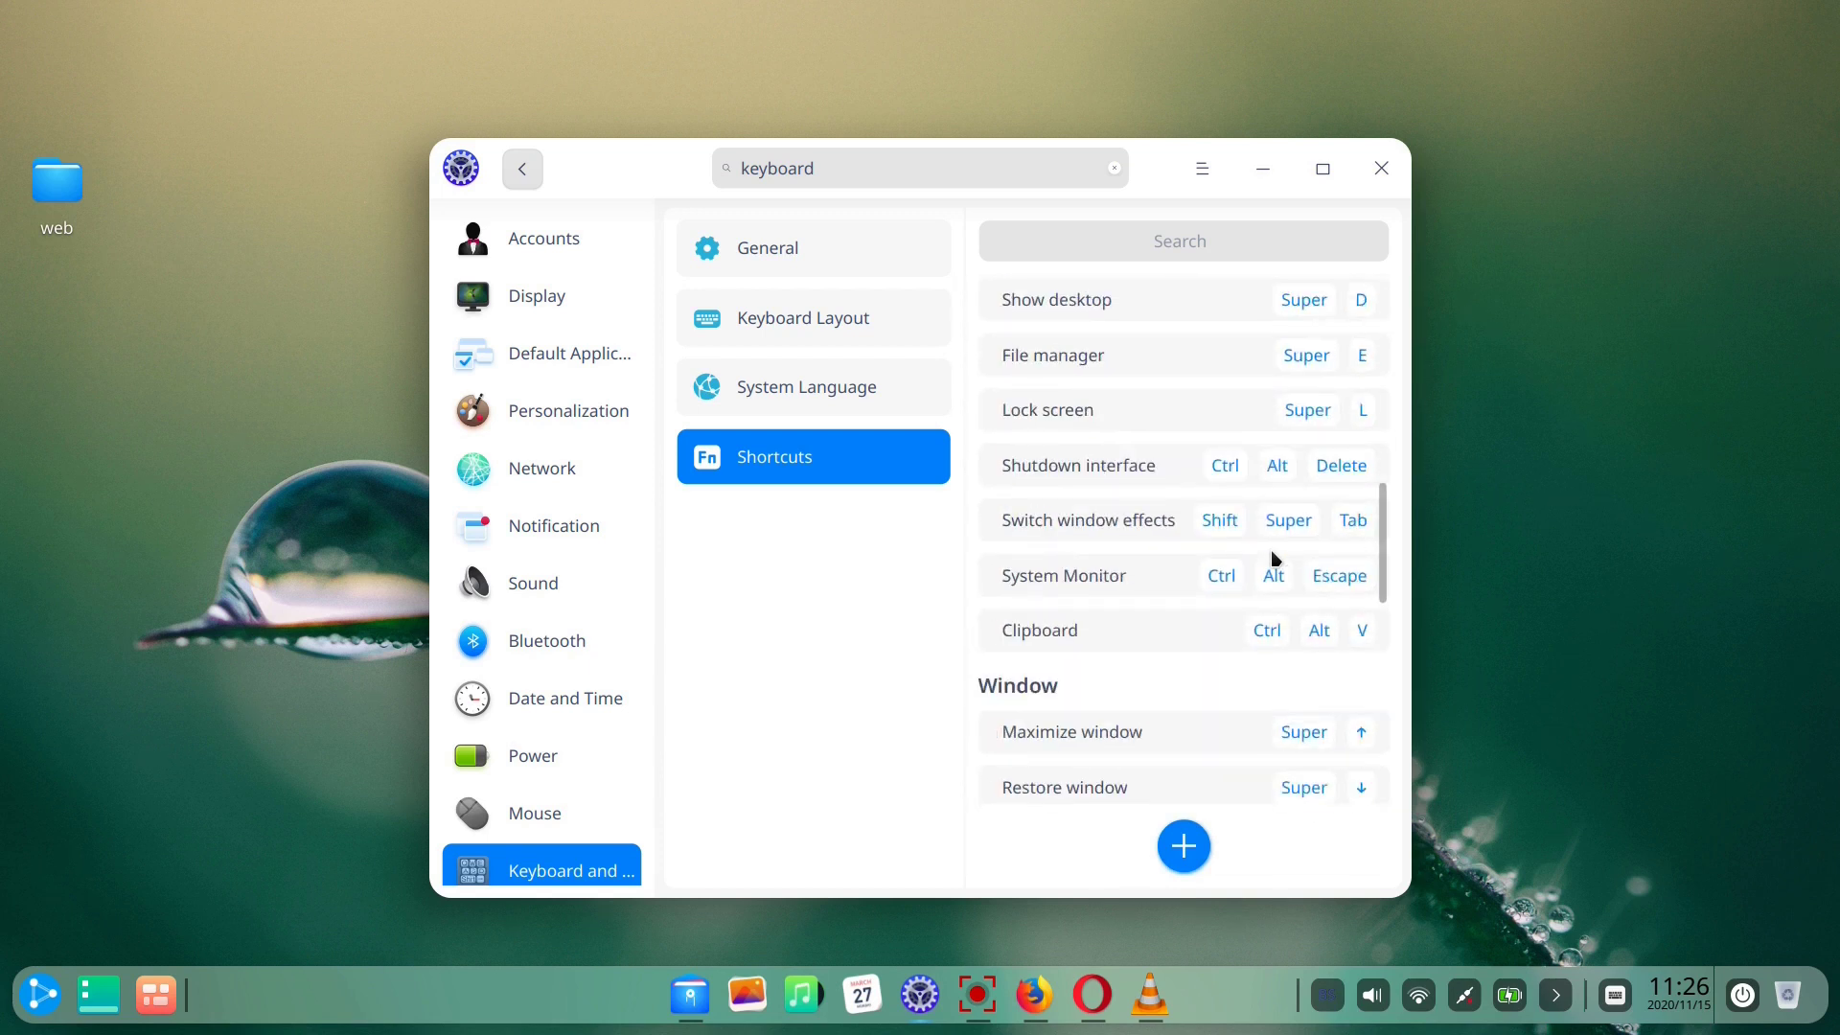
scroll(down, 3)
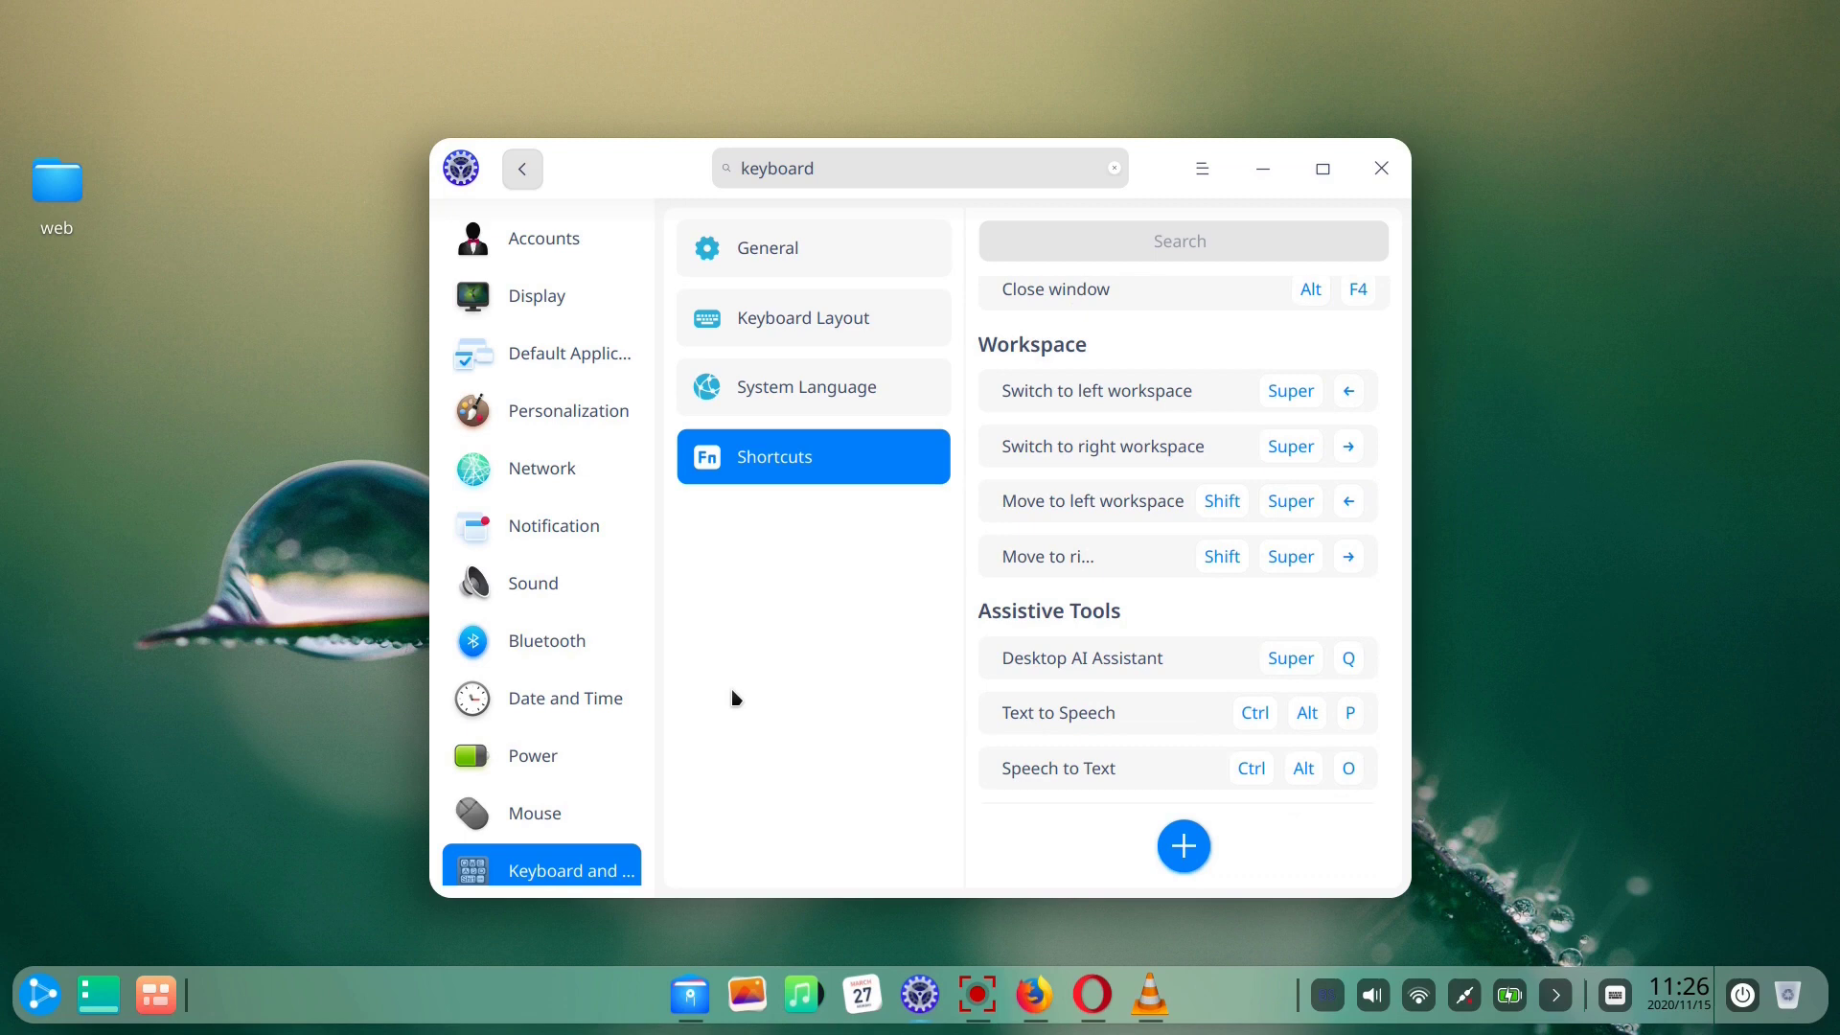
click(1380, 168)
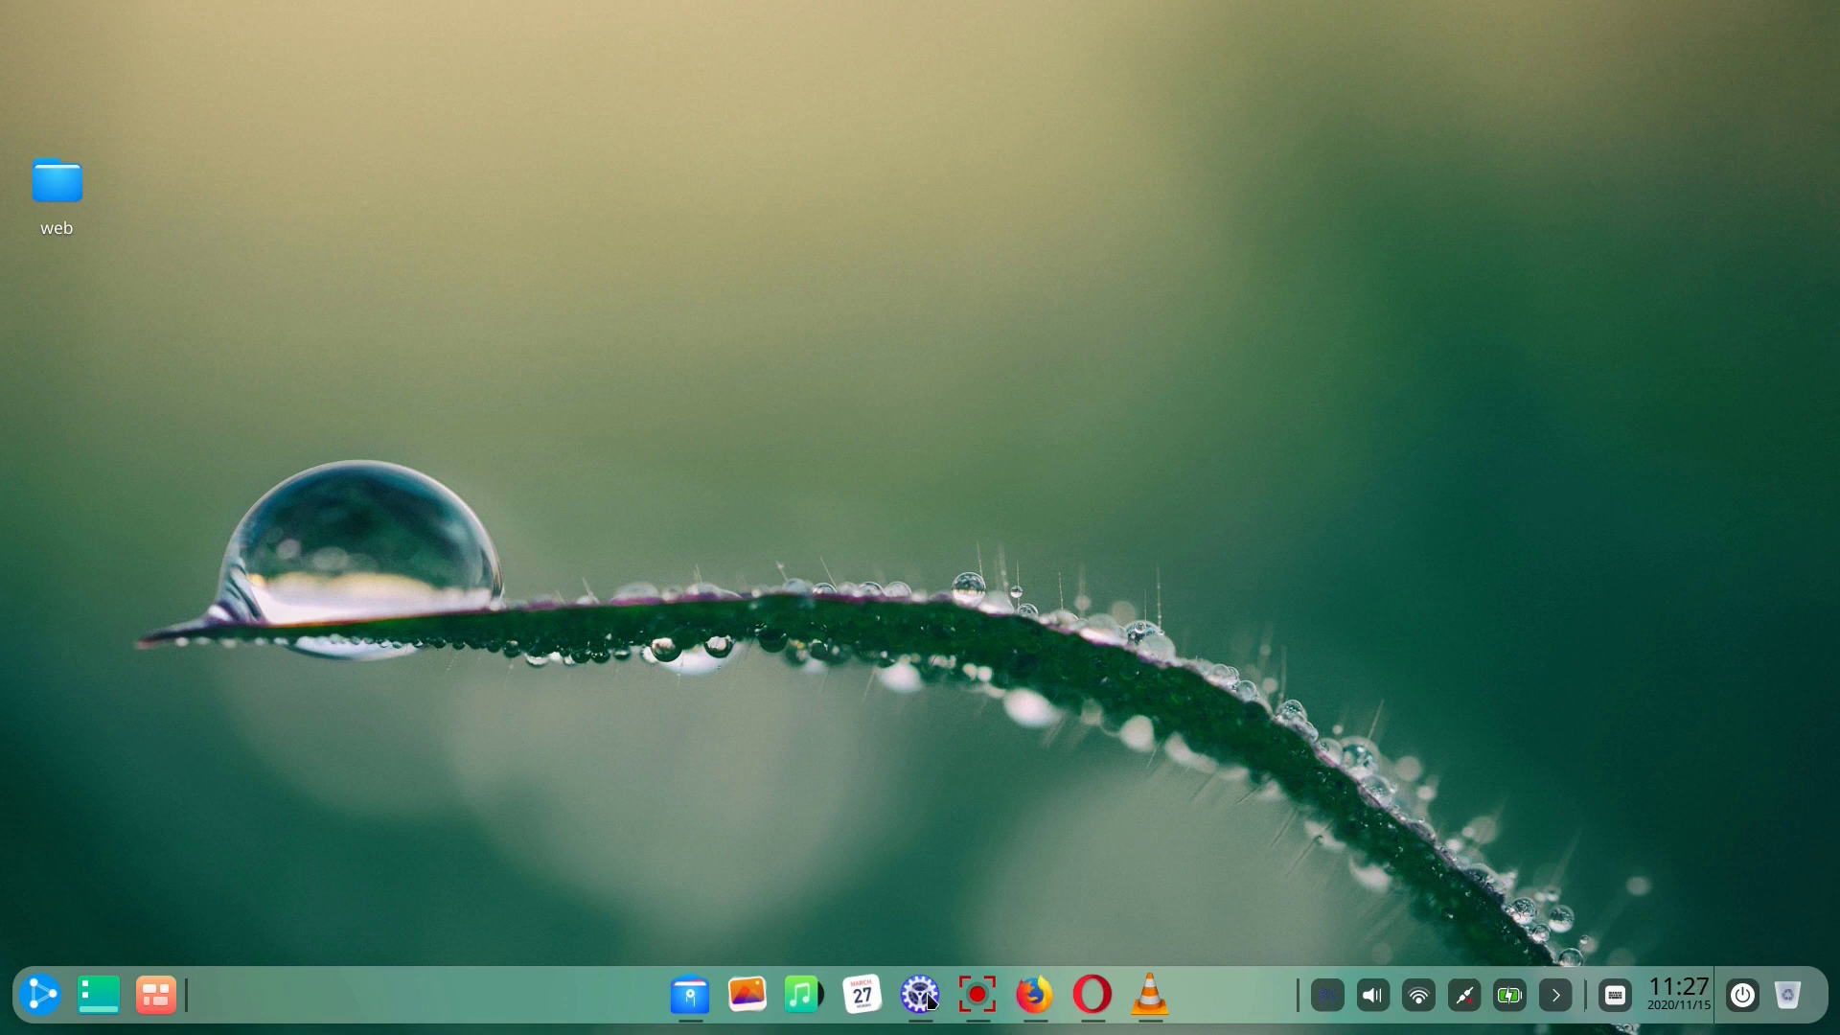
Close the Opera and VLC media player windows from the multitasking view.
right_click(1032, 994)
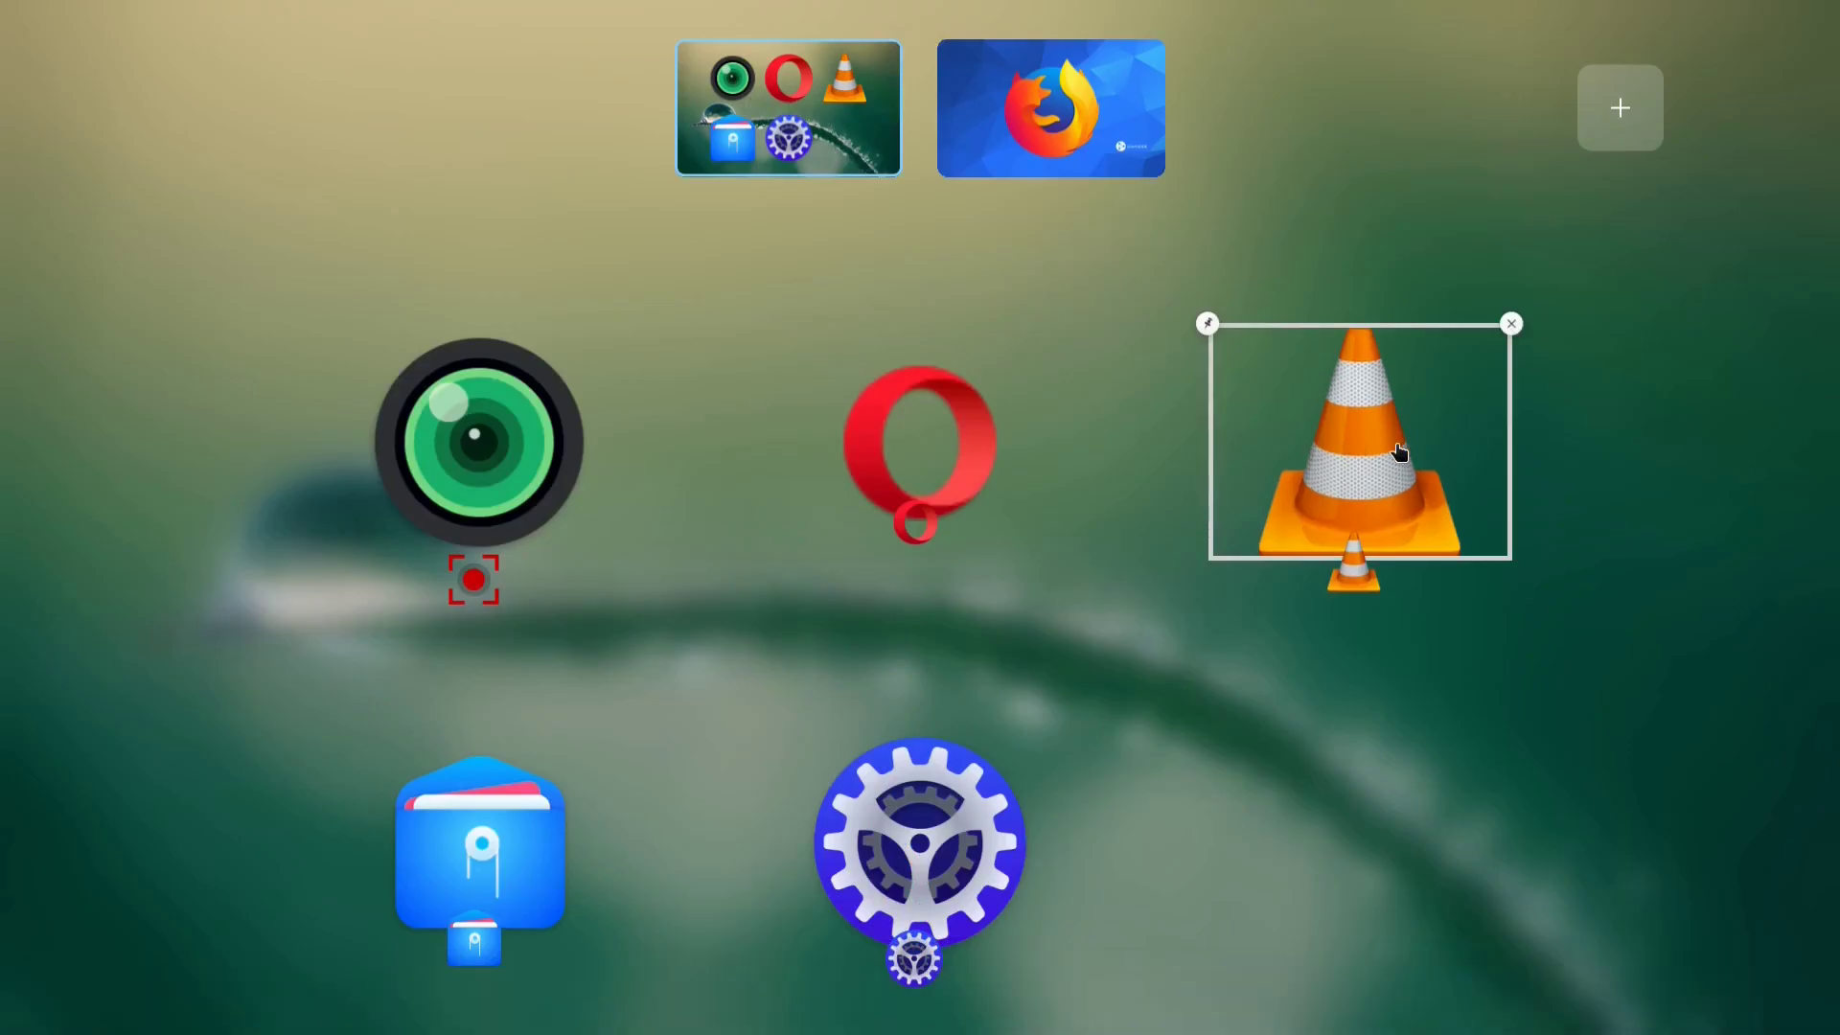
mouse_move(1215, 512)
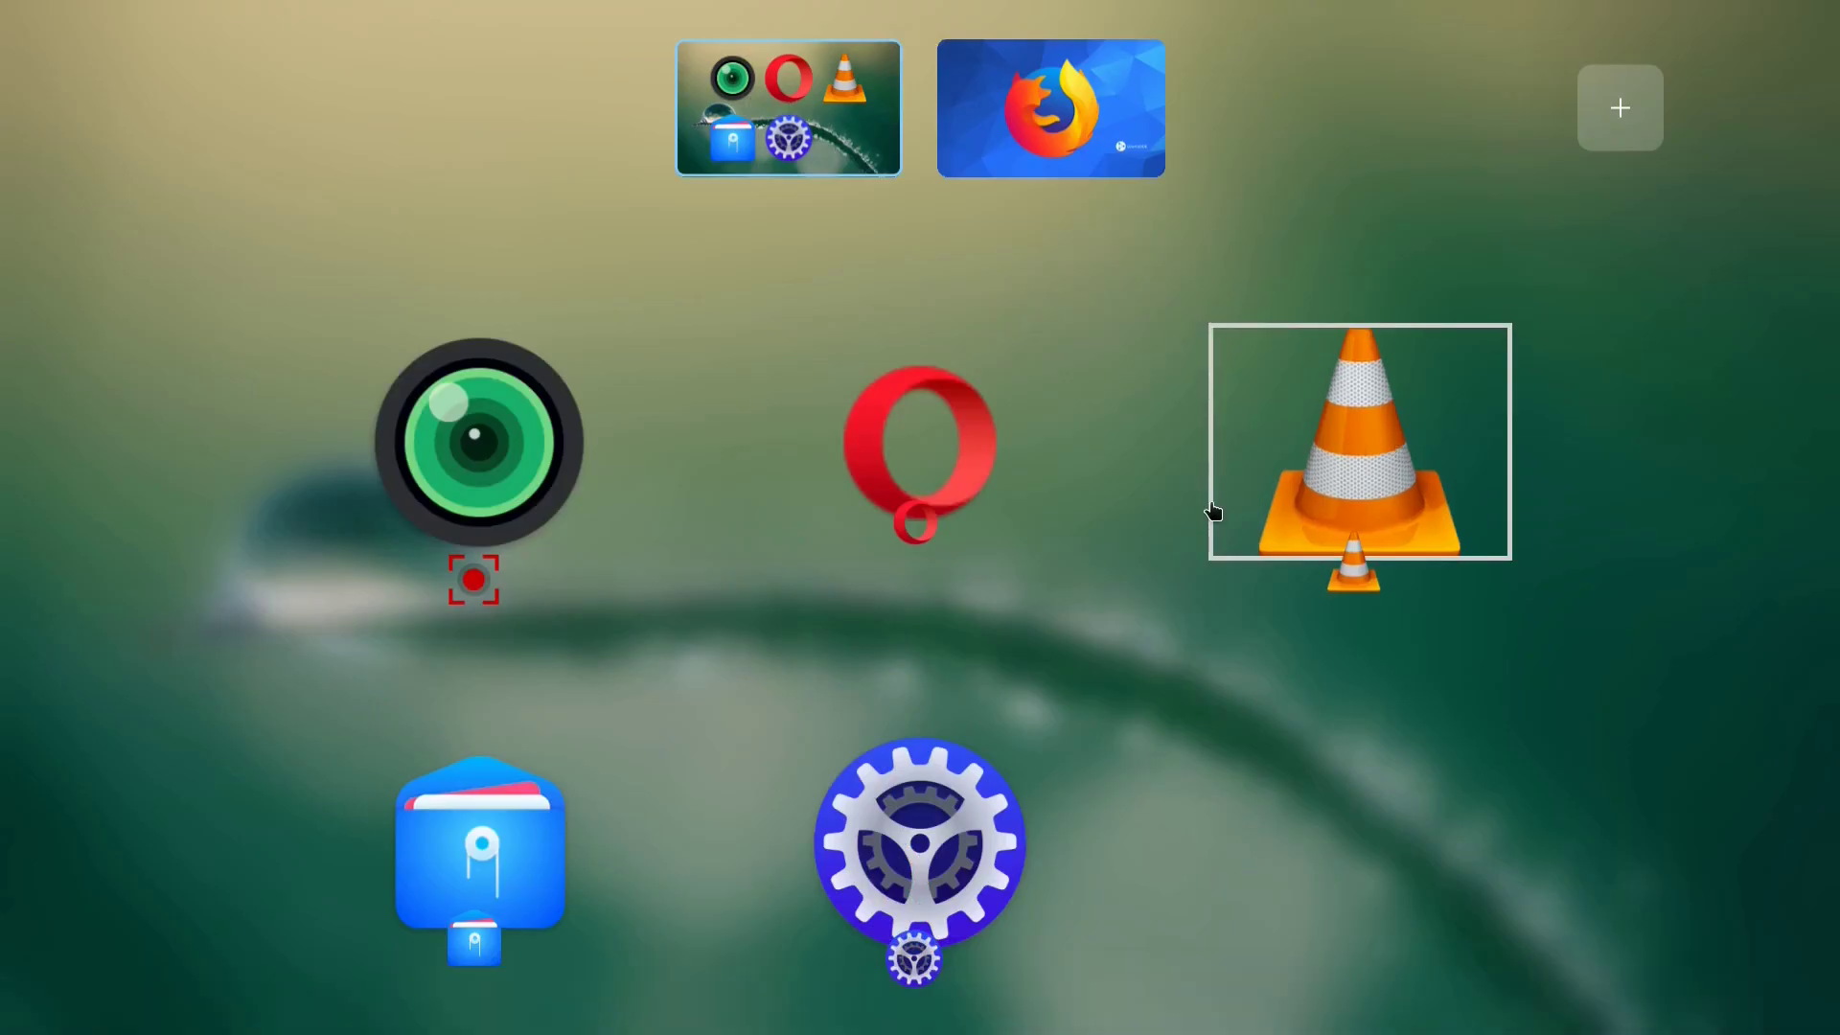
mouse_move(775, 88)
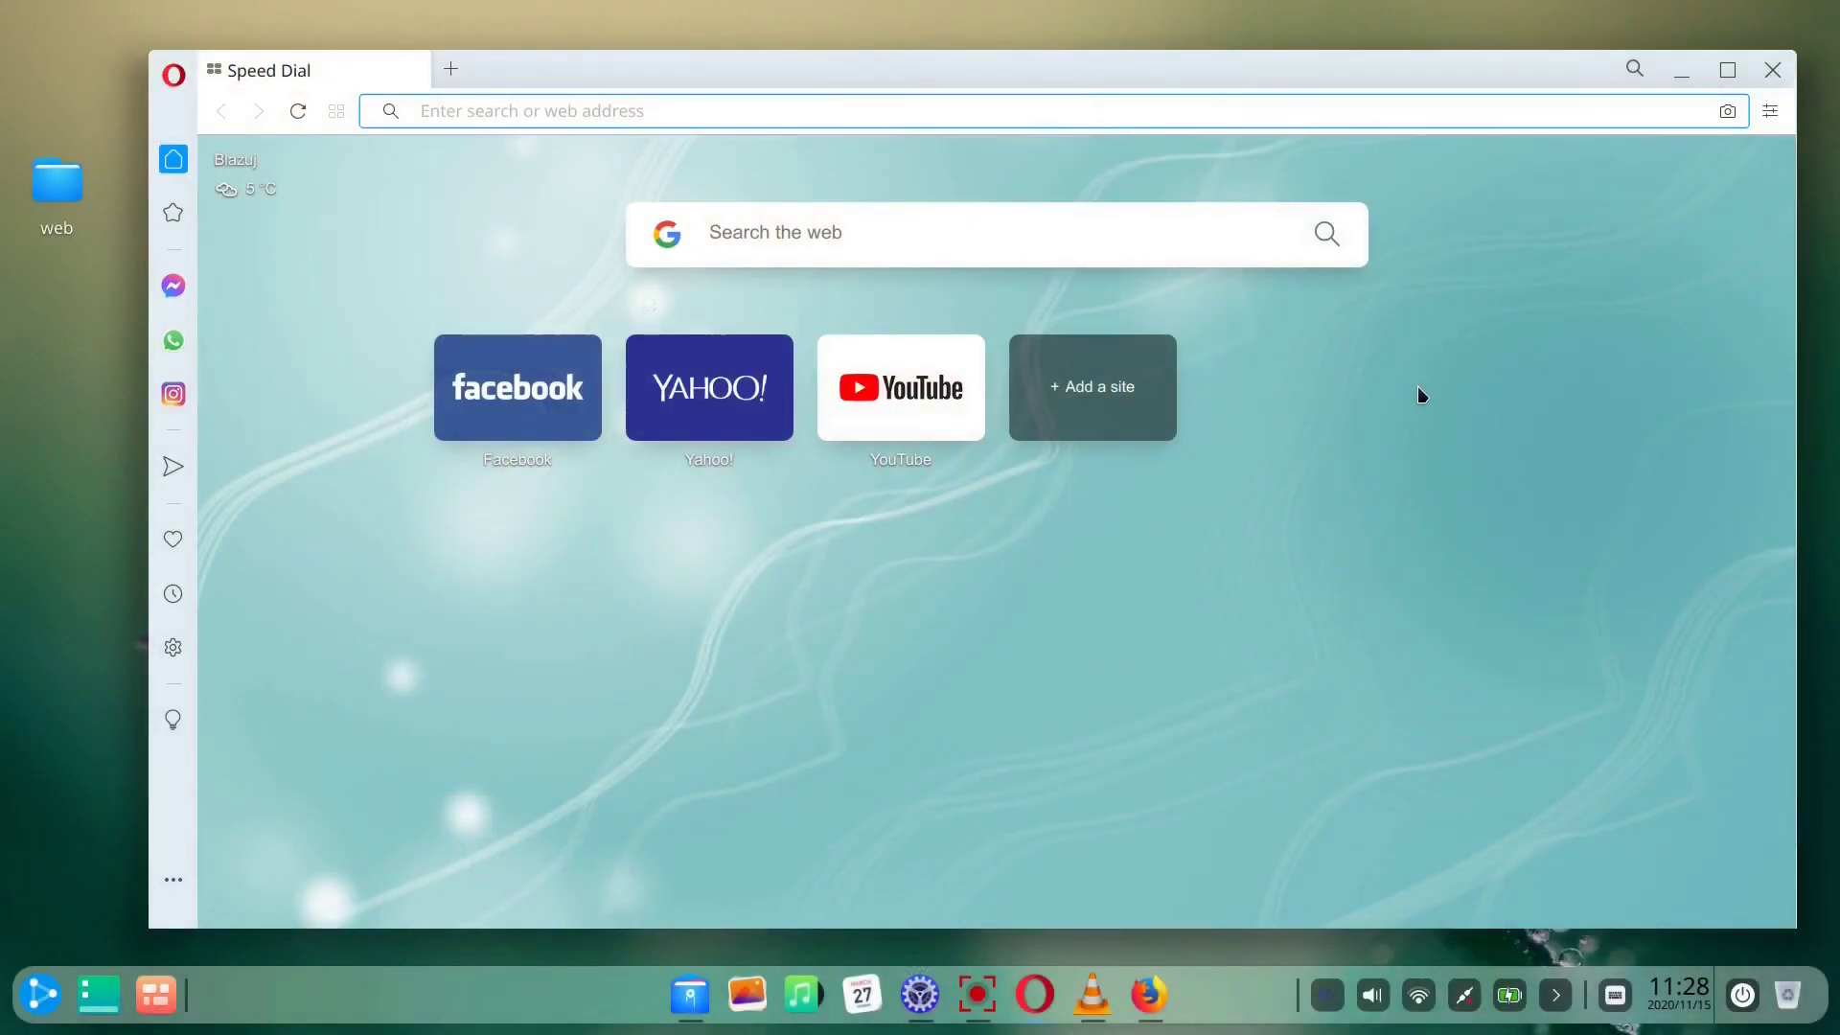
mouse_move(1415, 393)
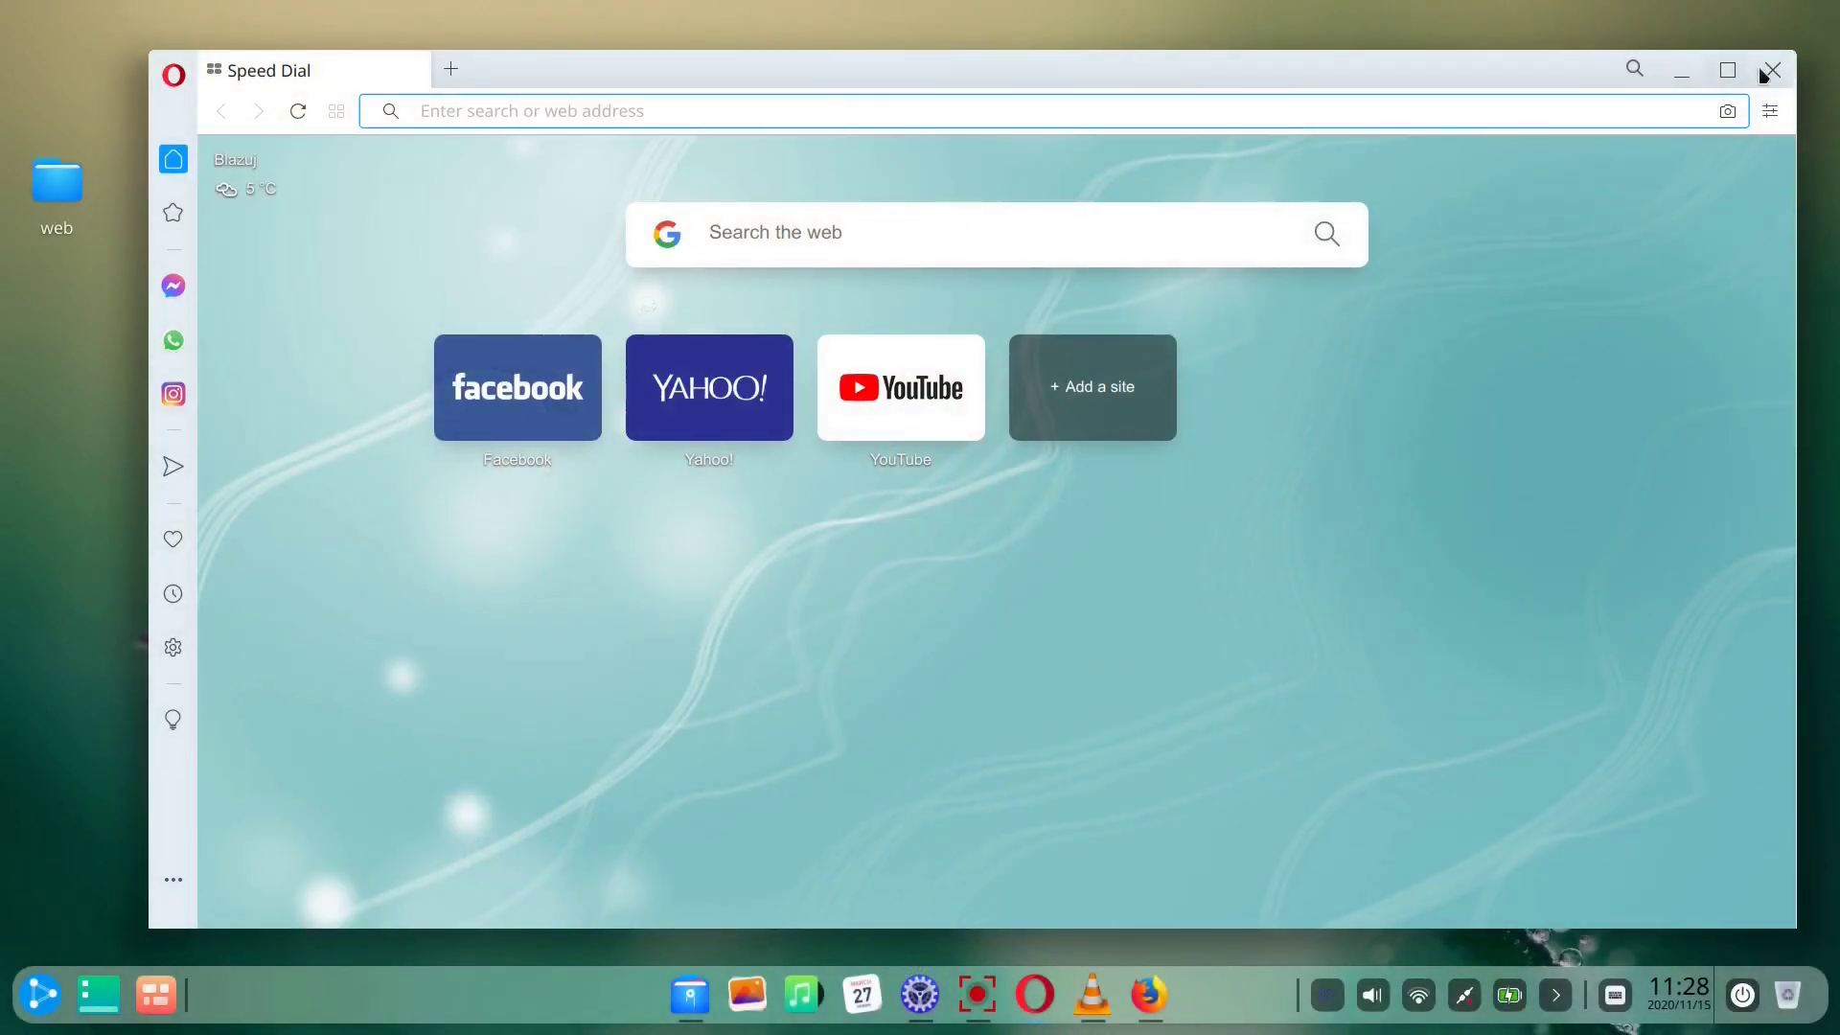
click(1772, 69)
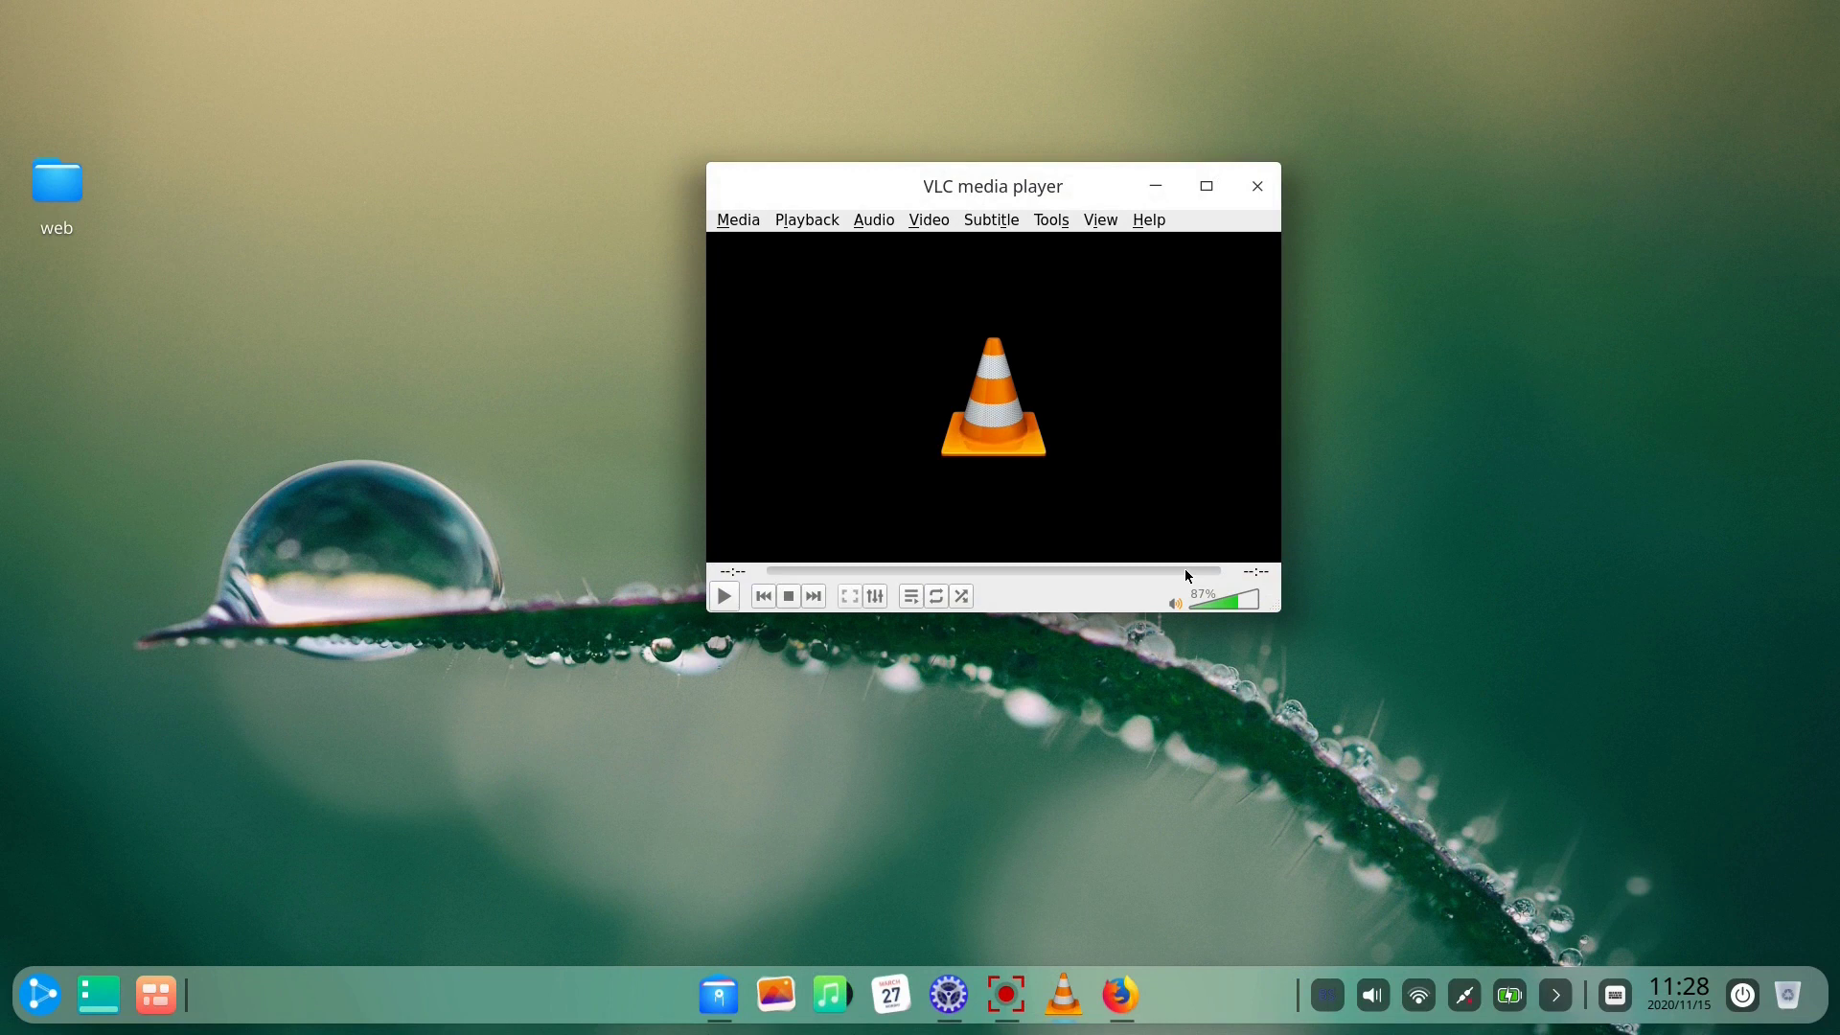
mouse_move(1274, 247)
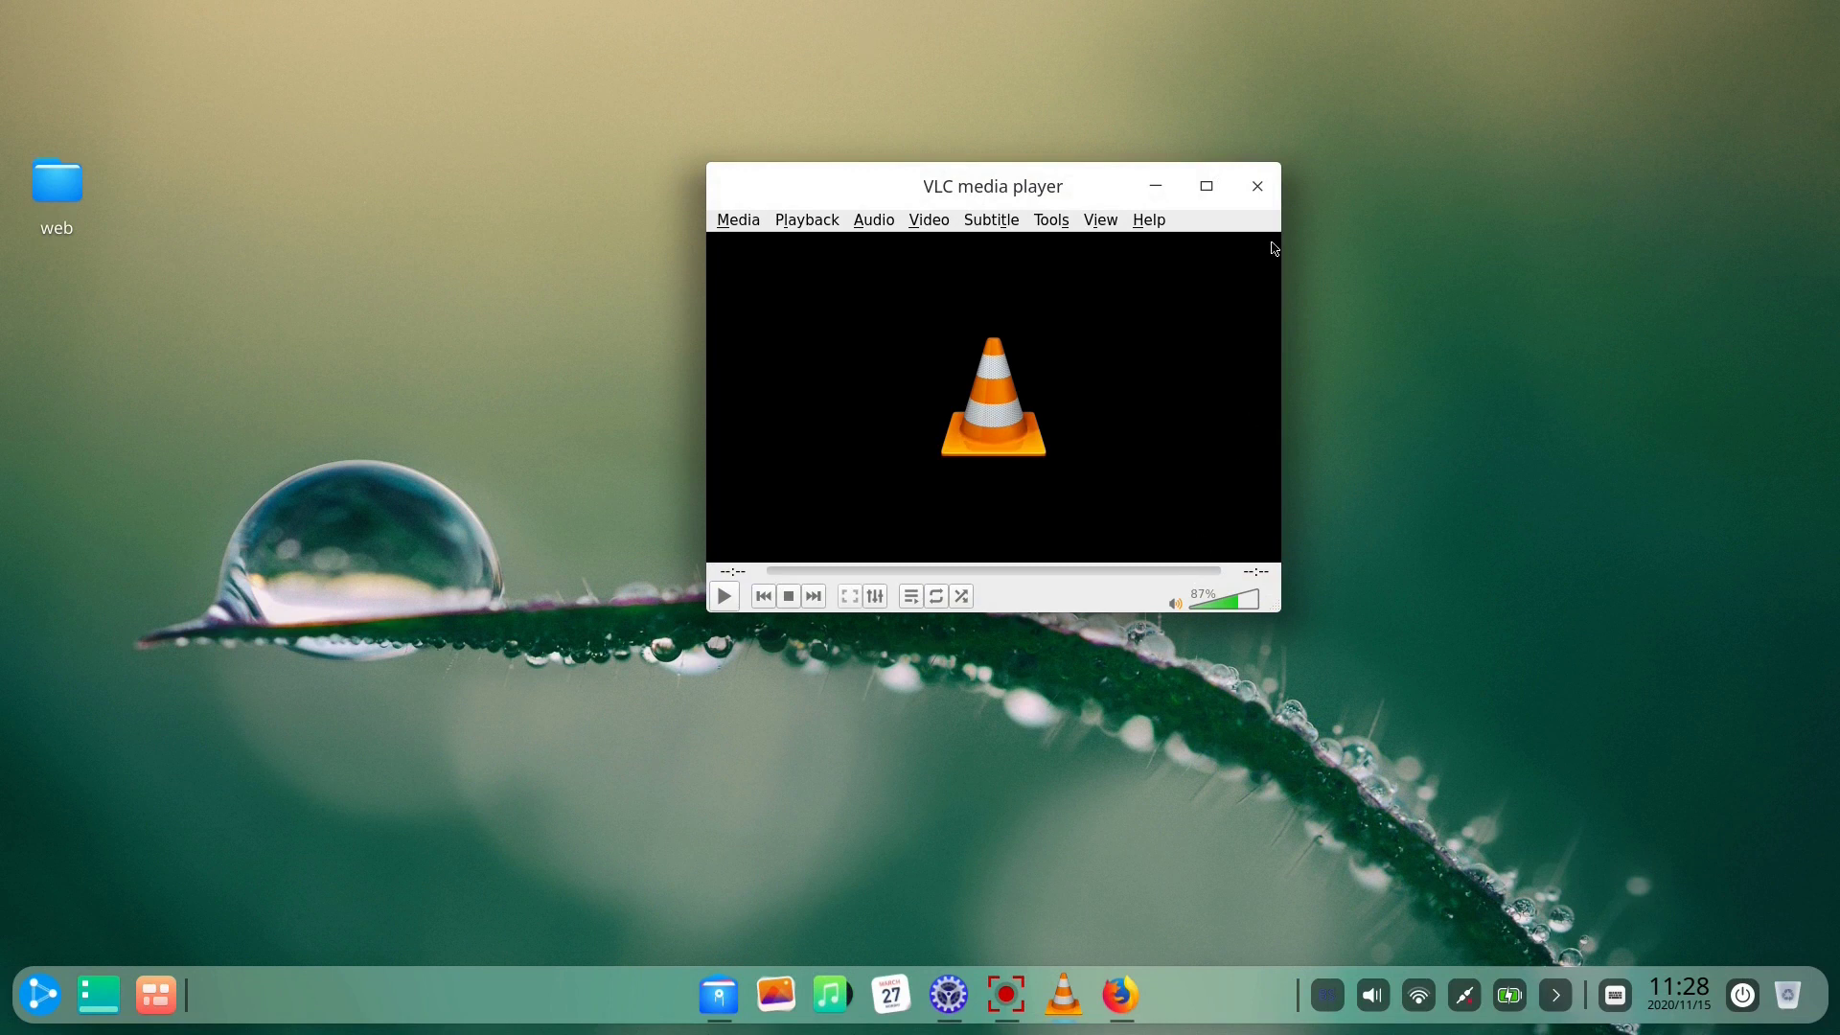
click(1256, 185)
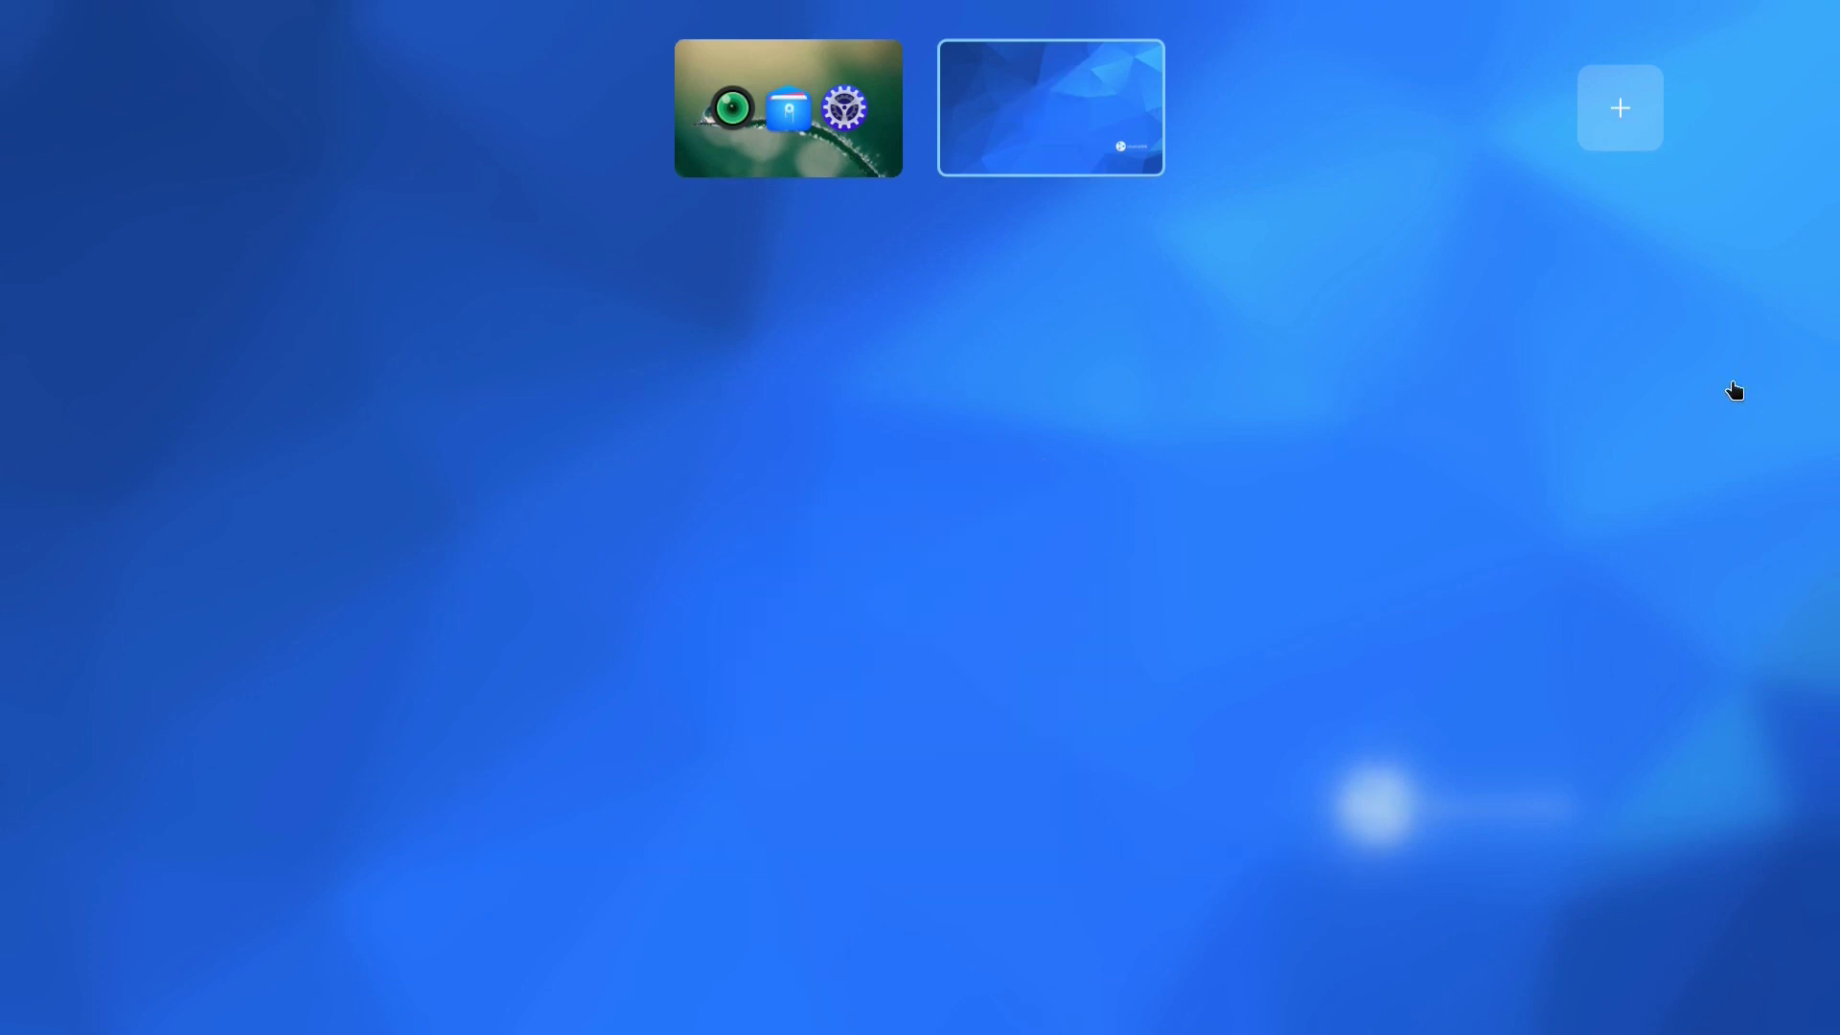
Exit the workspace overview and land on the empty second workspace.
click(789, 108)
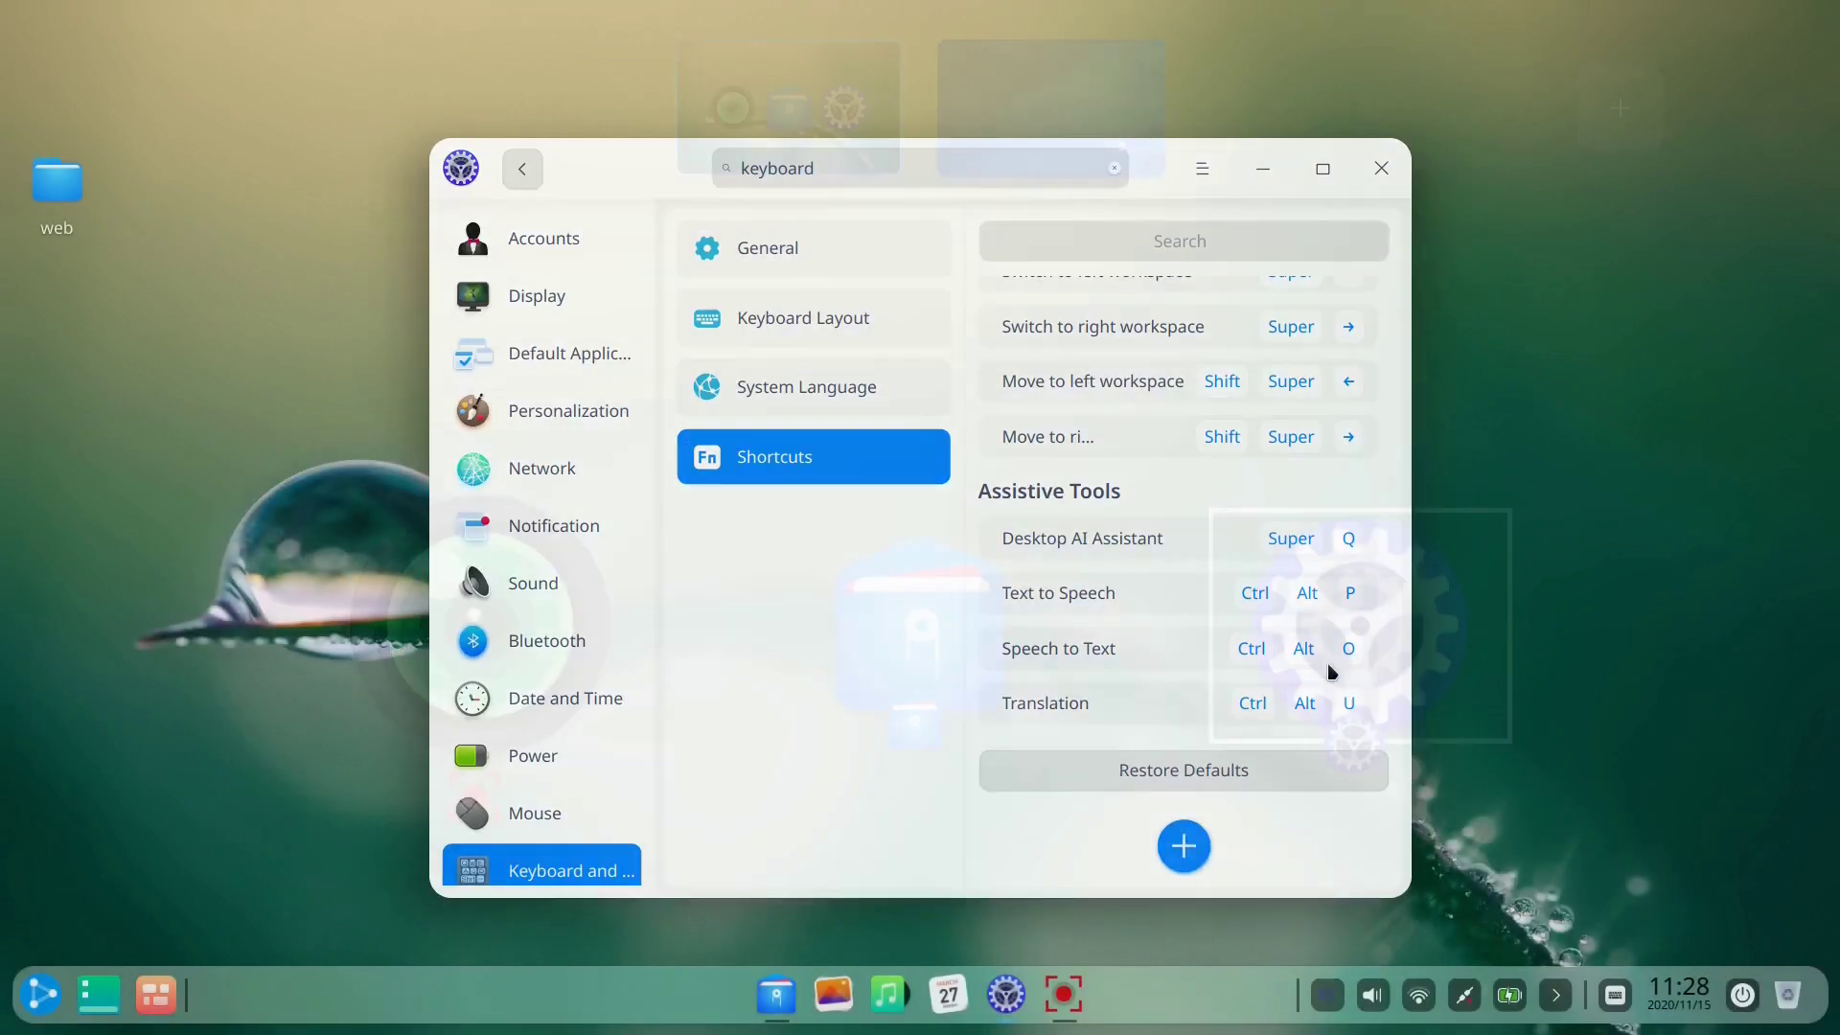
click(1381, 168)
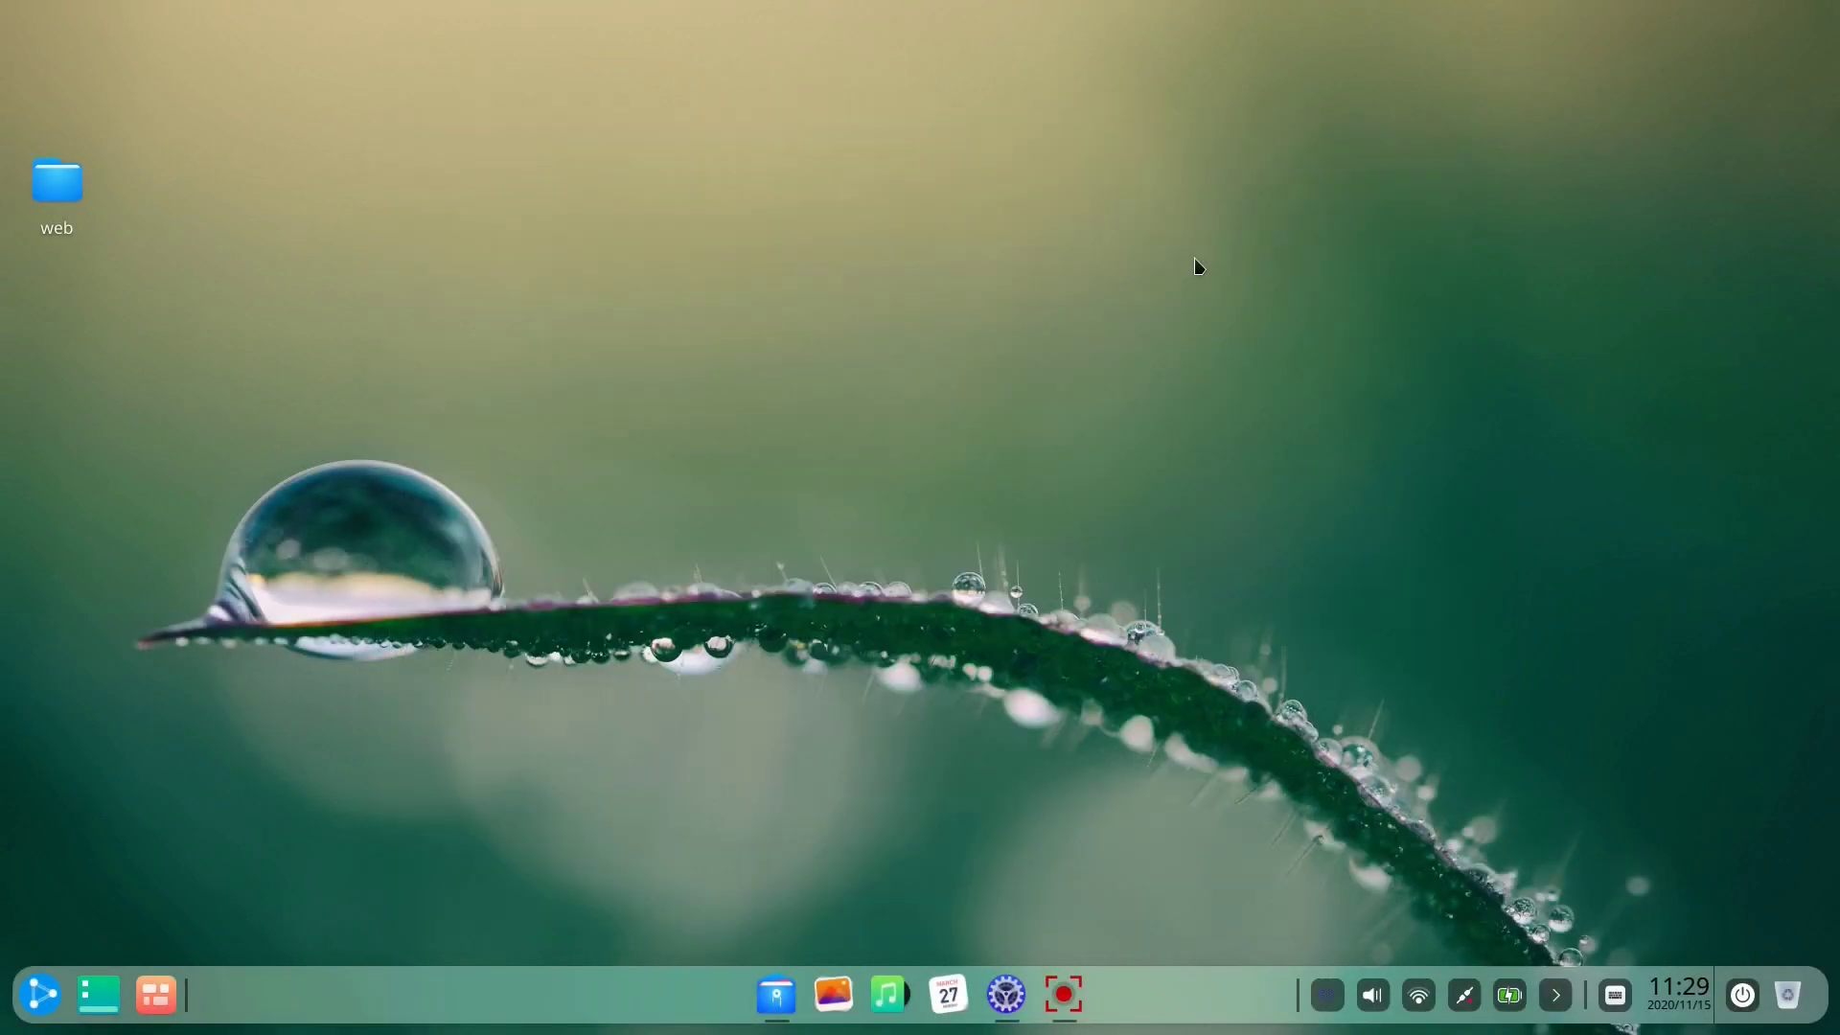
click(1004, 994)
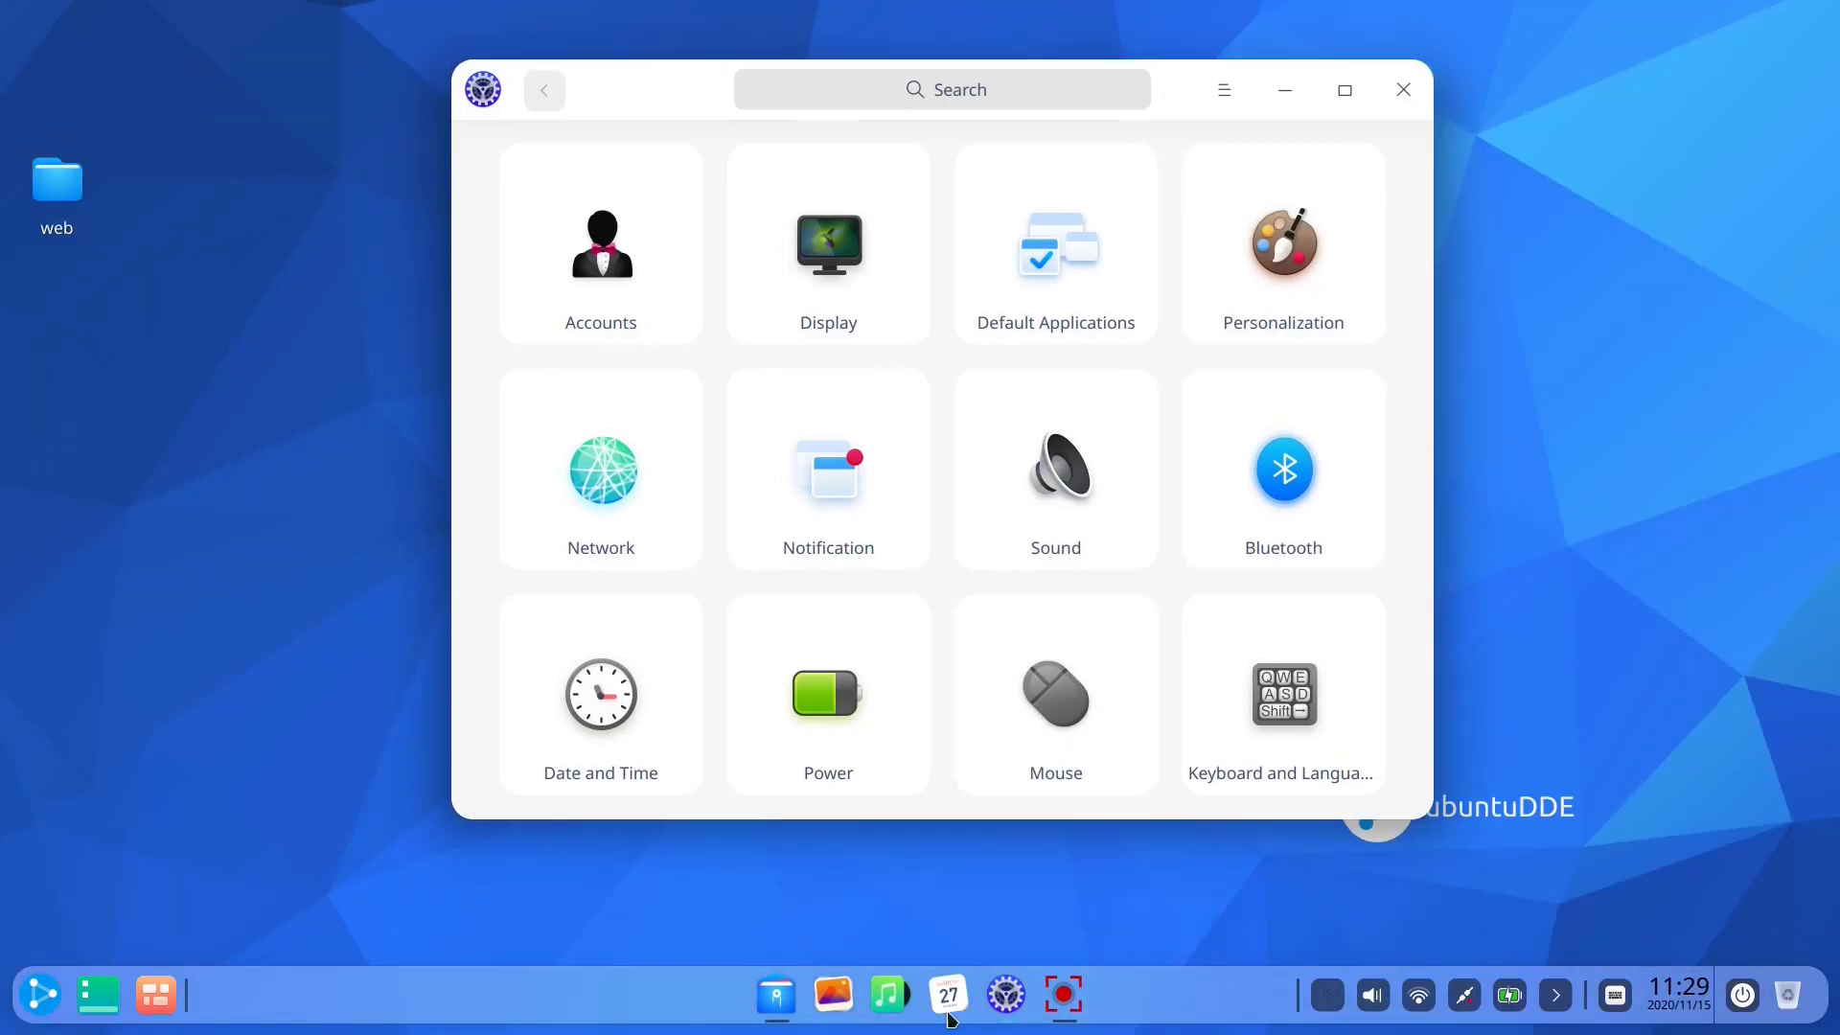
click(1400, 89)
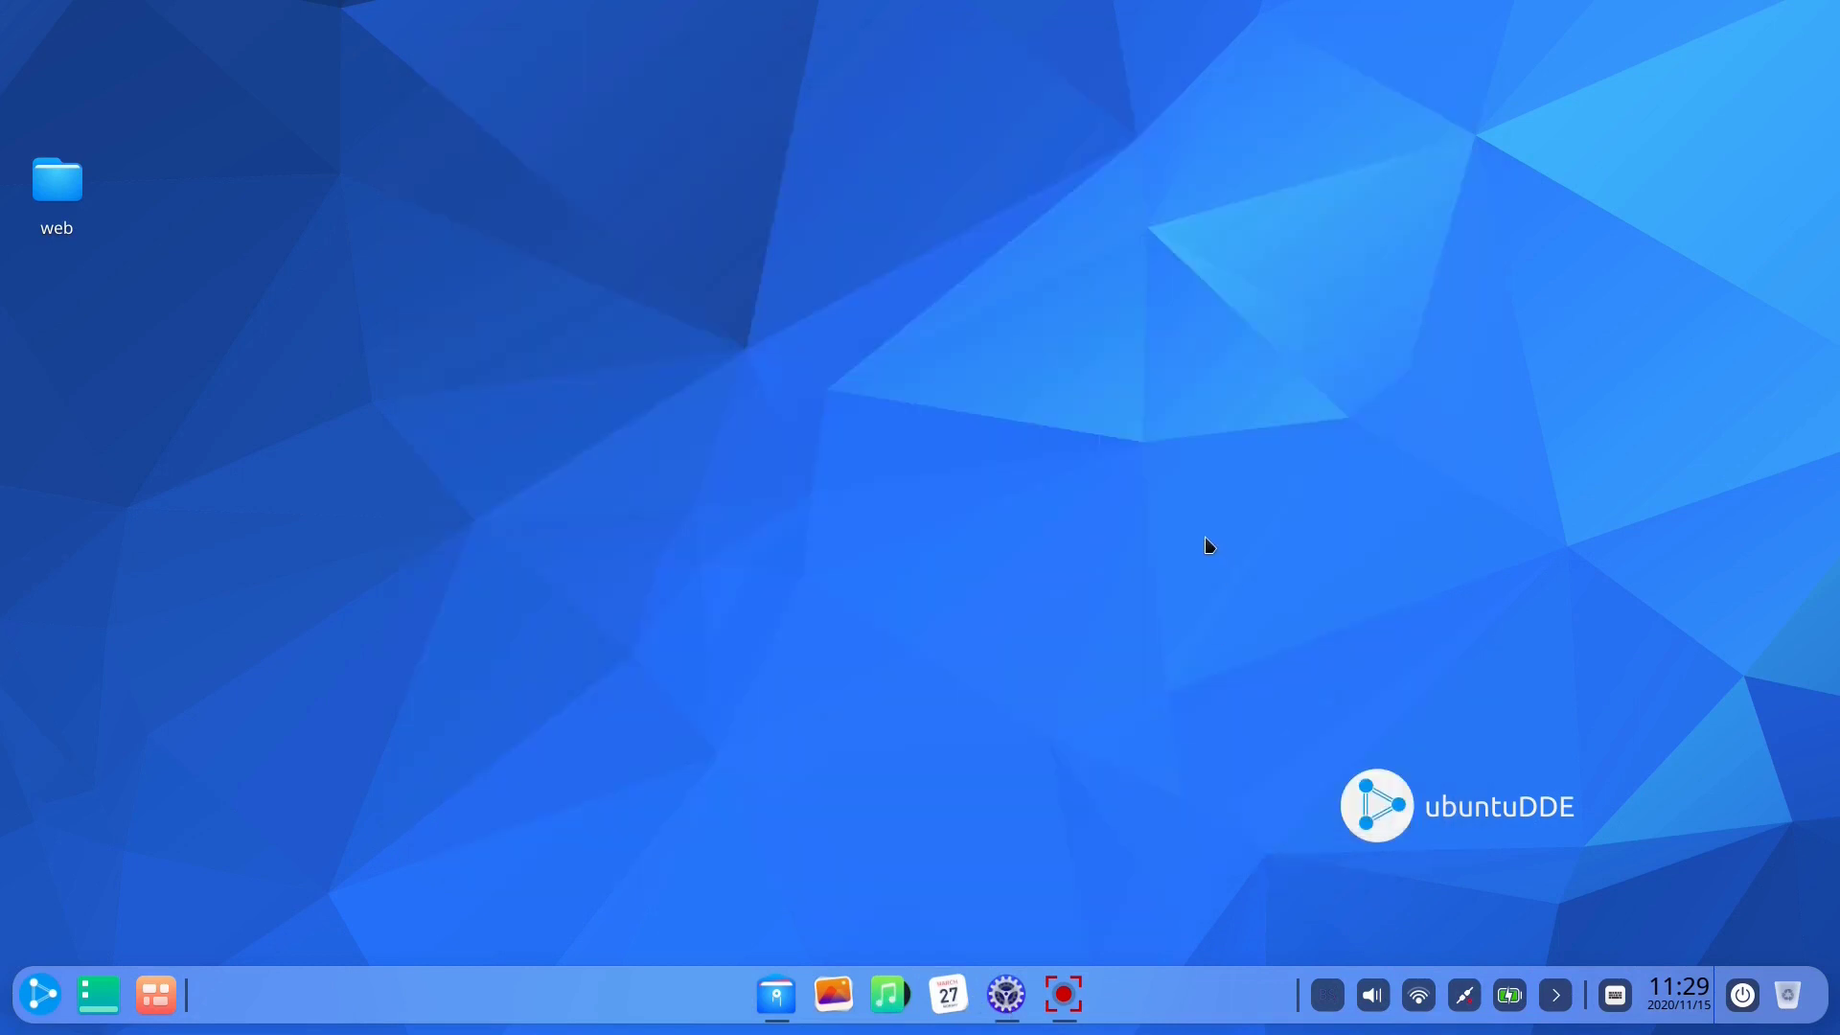
mouse_move(1080, 518)
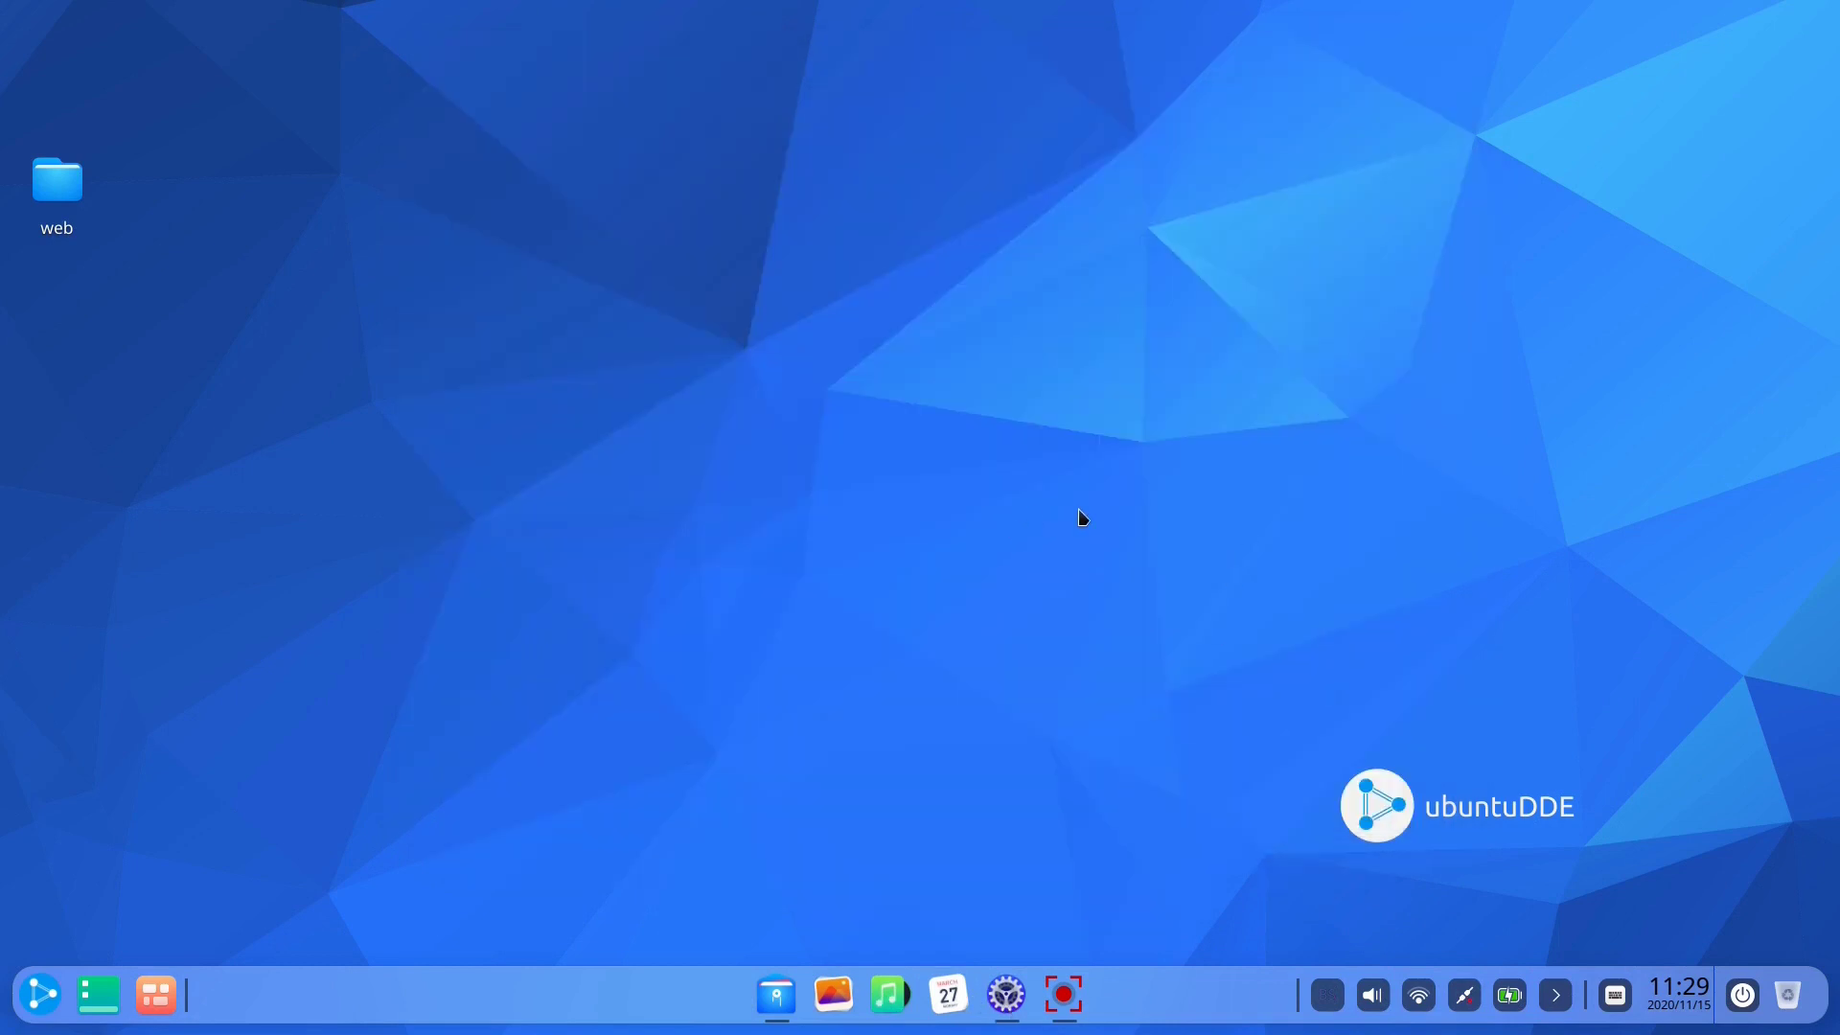